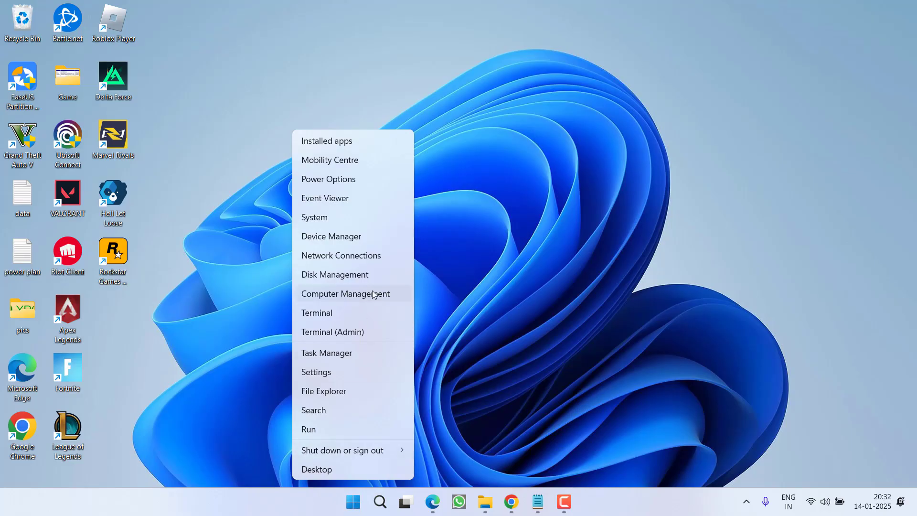
Open Disk Management to find Disk 2 unknown, not initialized, with 28.91 GB unallocated
left_click(335, 275)
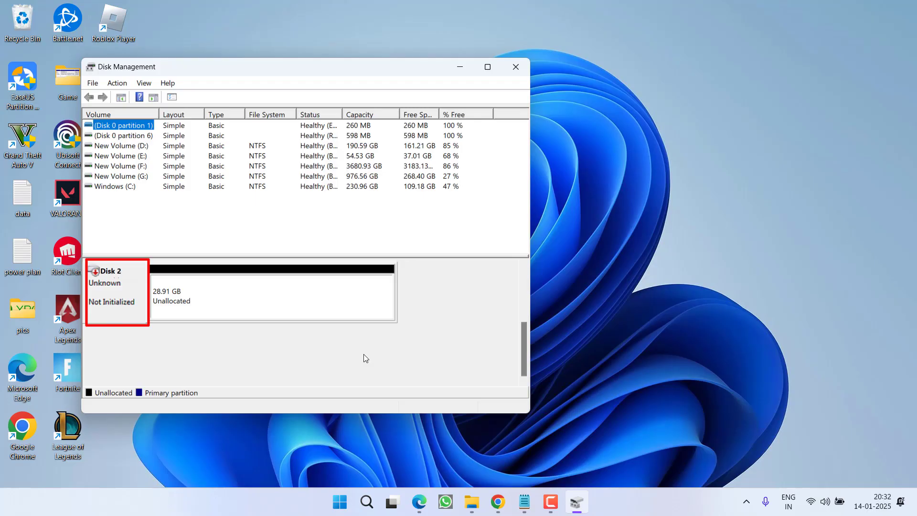
mouse_move(517, 66)
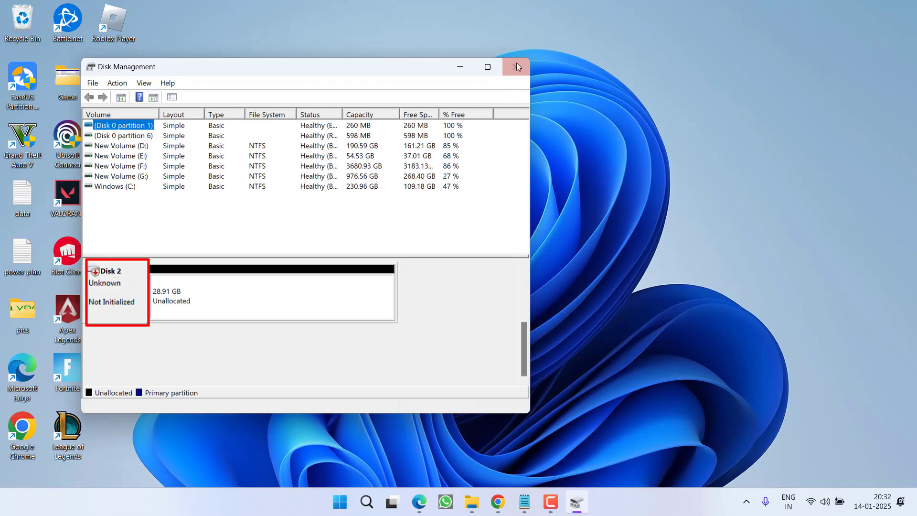
Close the Disk Management window, leaving an empty desktop
left_click(516, 67)
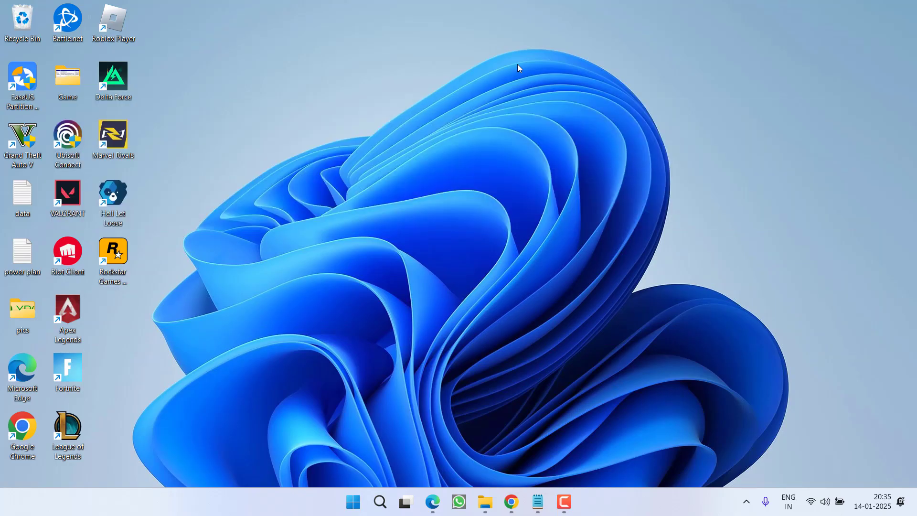
Launch Command Prompt as administrator and approve the UAC prompt
type("cmd")
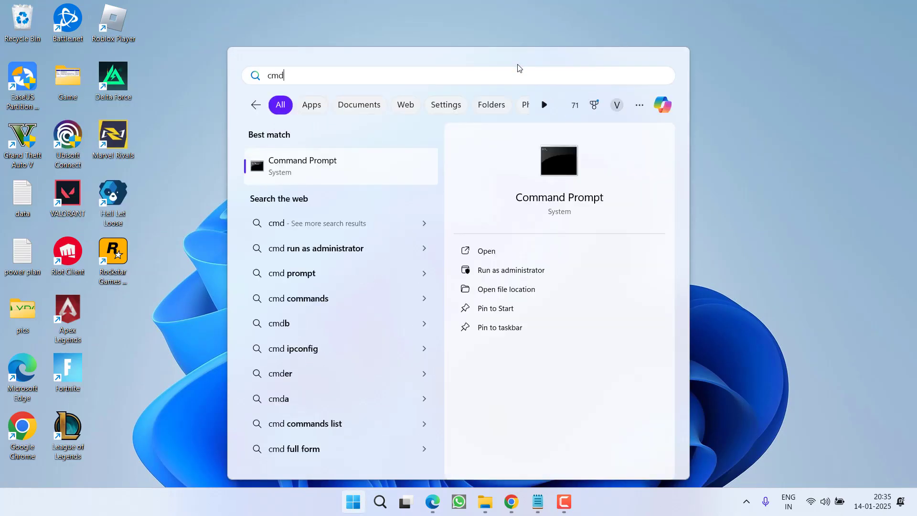
mouse_move(557, 266)
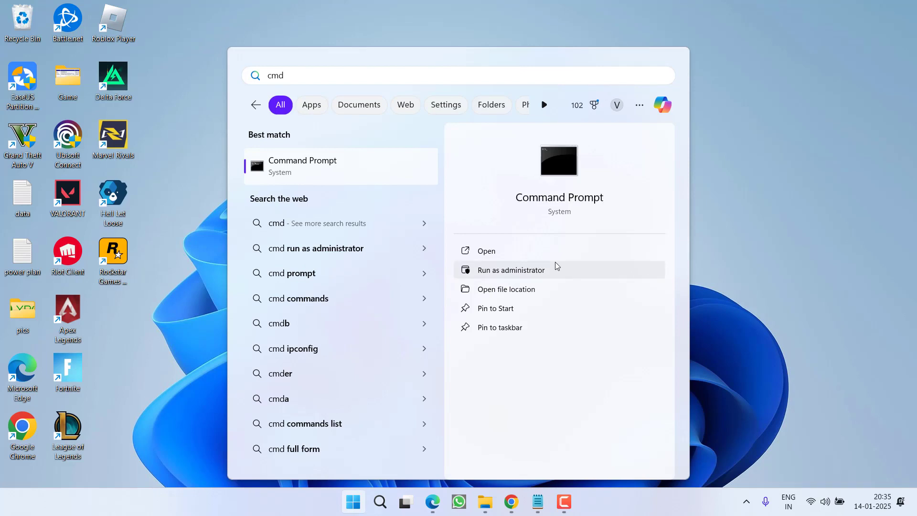
left_click(511, 270)
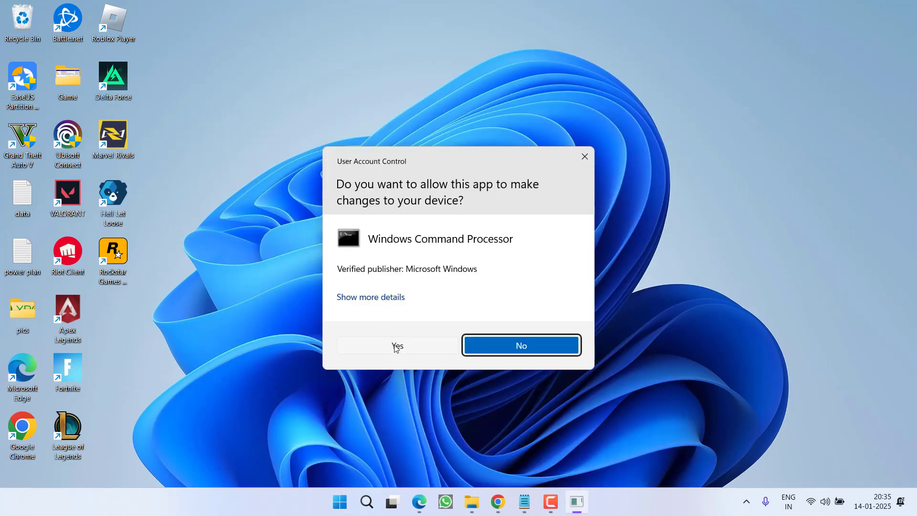
left_click(397, 345)
type("chk")
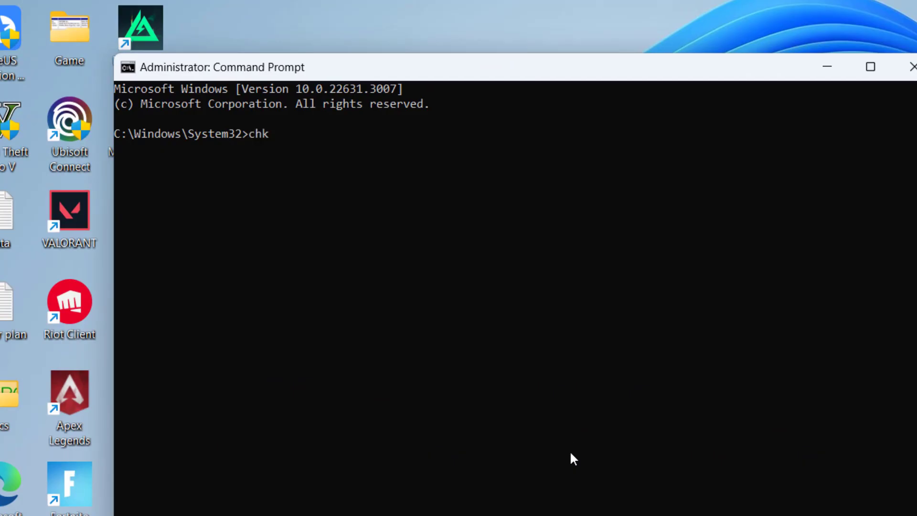
Run chkdsk g: /r /f to fix errors and recover bad sectors on drive G
type("dsk")
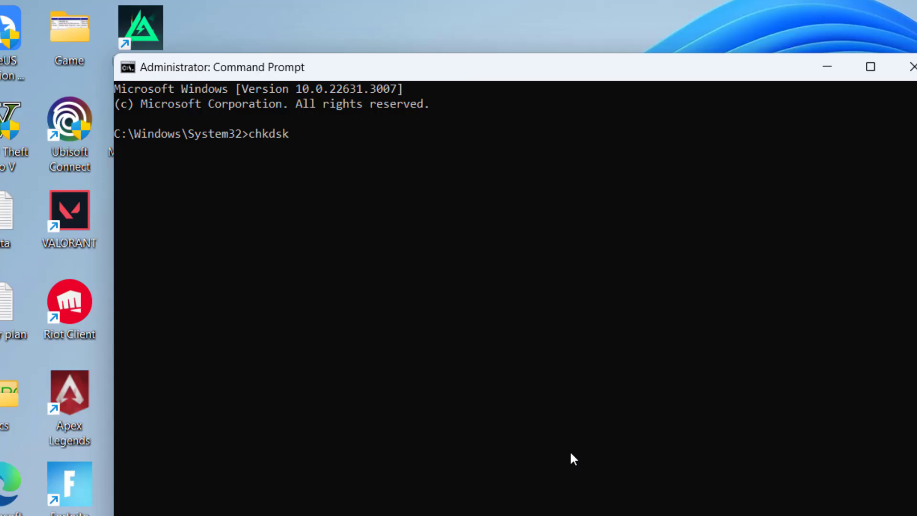
type("g")
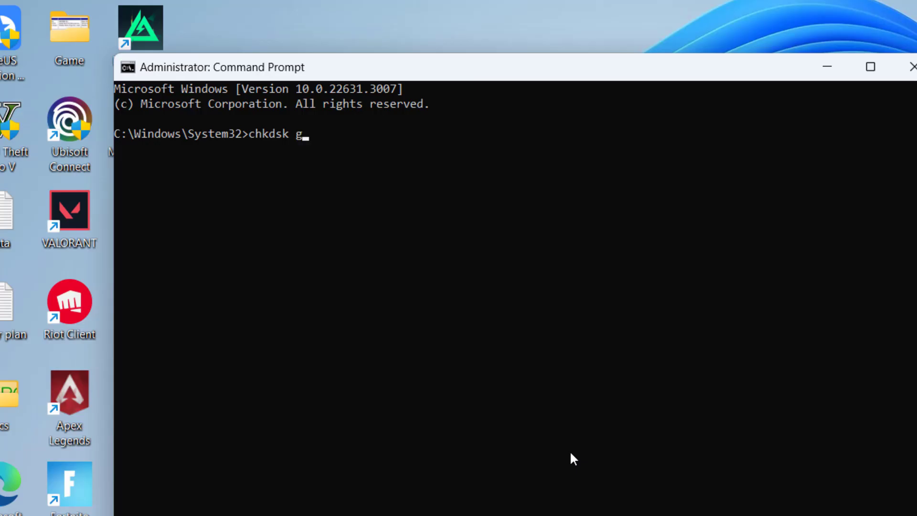
type(":")
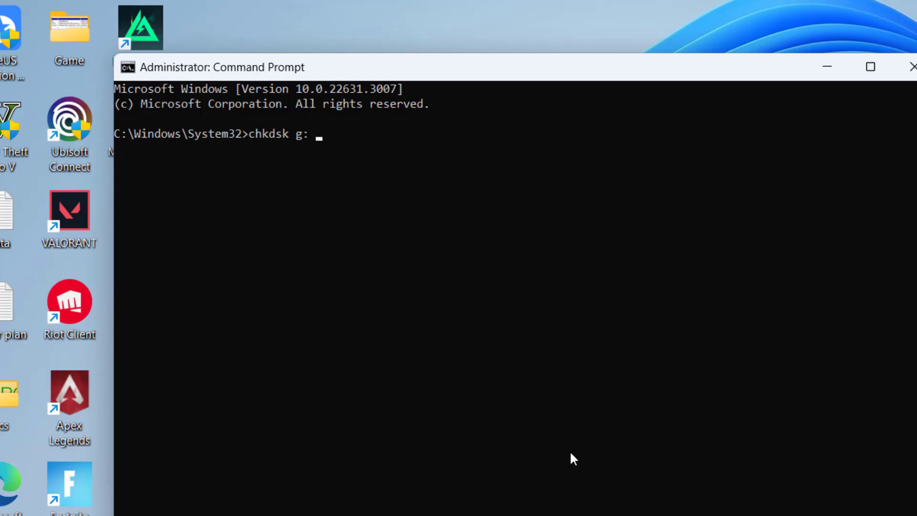
type("/r /")
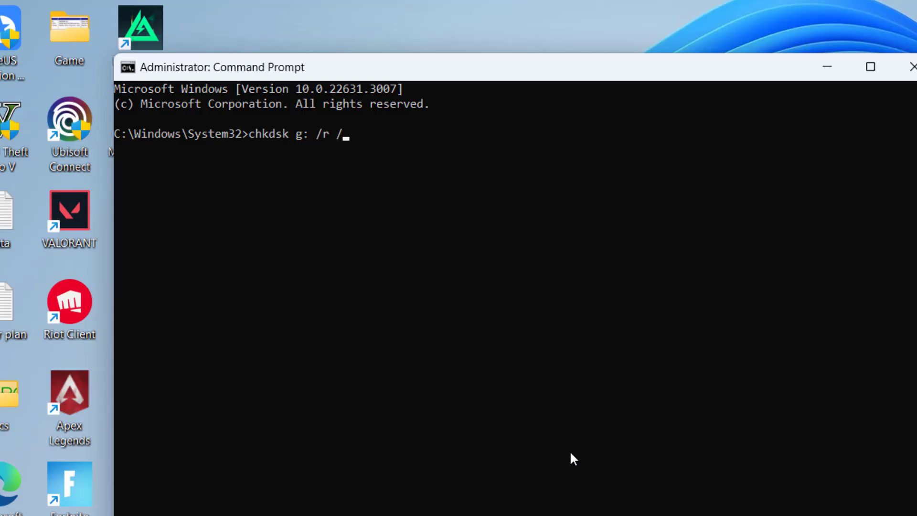
type("f")
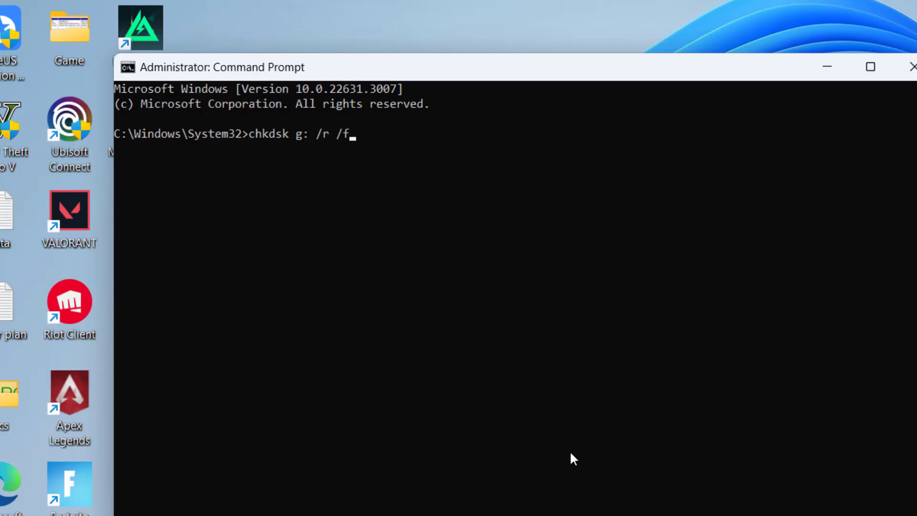
key("Enter")
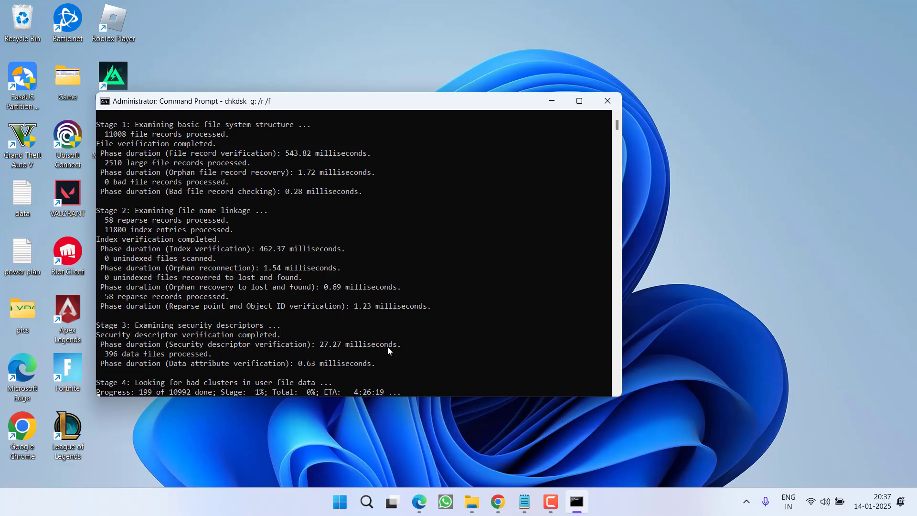
mouse_move(420, 420)
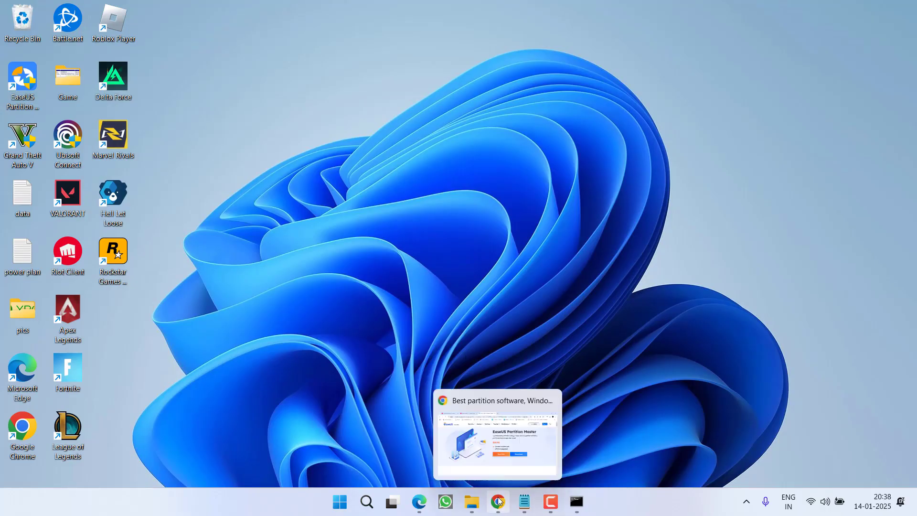
Restore Chrome's EaseUS page and approve UAC so Partition Master launches
left_click(497, 502)
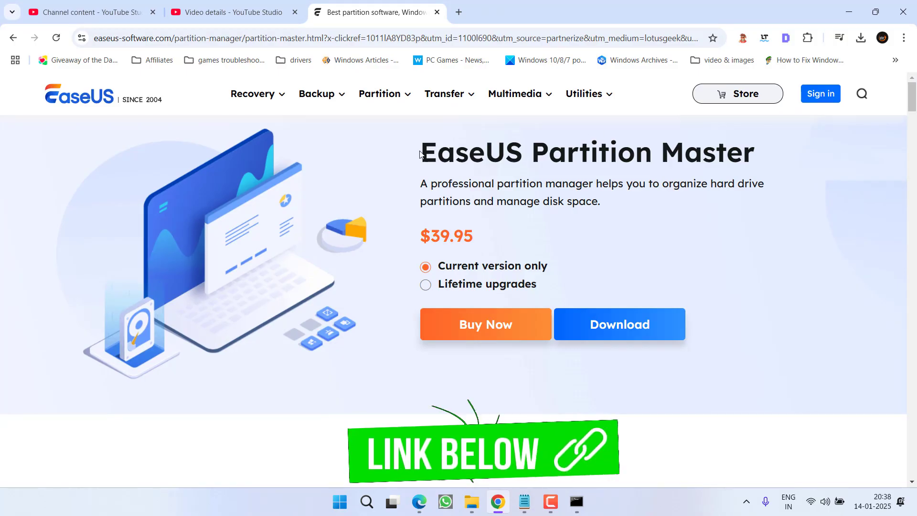
mouse_move(627, 328)
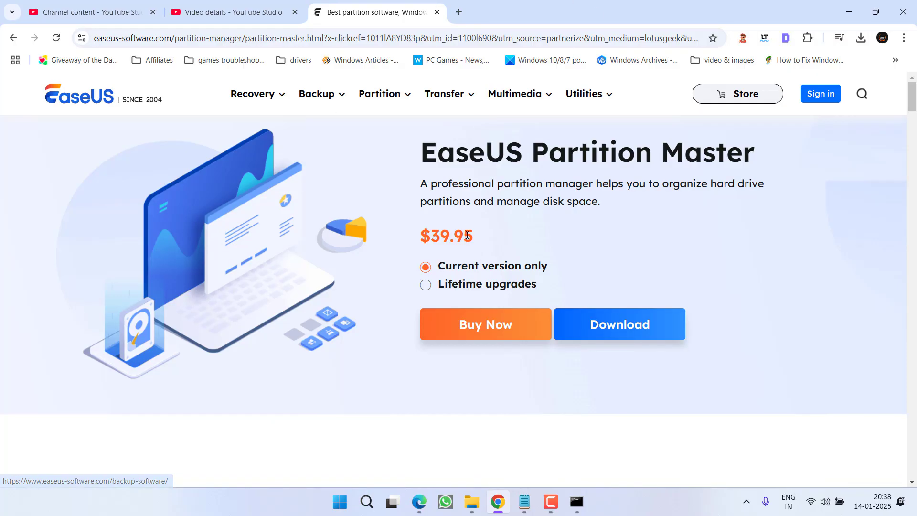
mouse_move(591, 6)
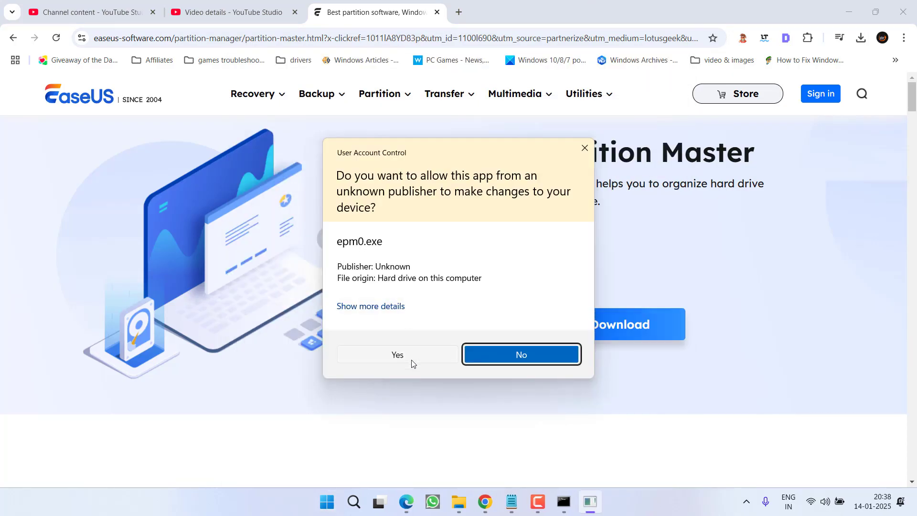
left_click(397, 355)
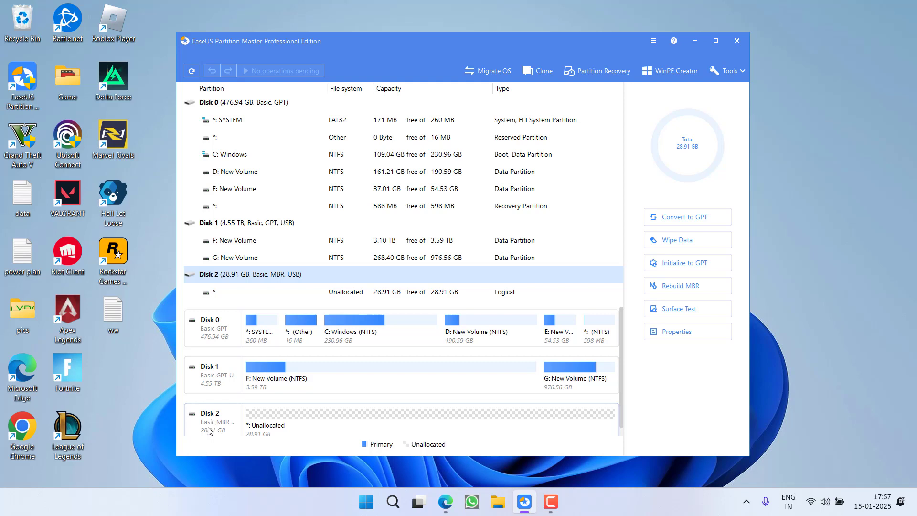
mouse_move(685, 328)
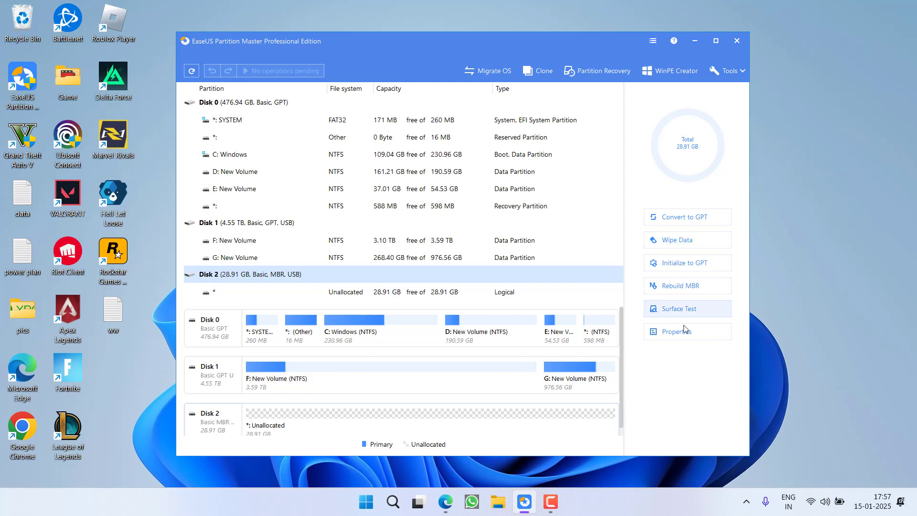
mouse_move(694, 380)
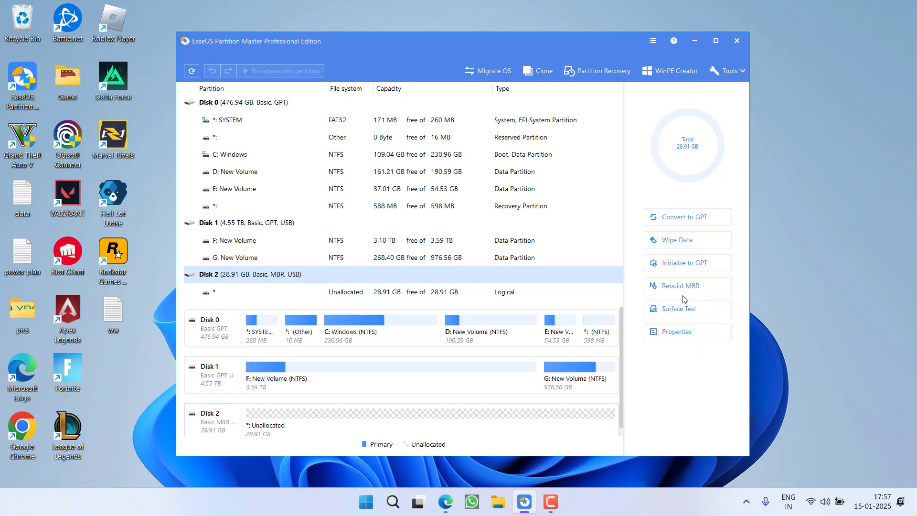
Rebuild Disk 2's MBR for Windows 7/8/8.1/10/2012 and apply the operation
left_click(680, 286)
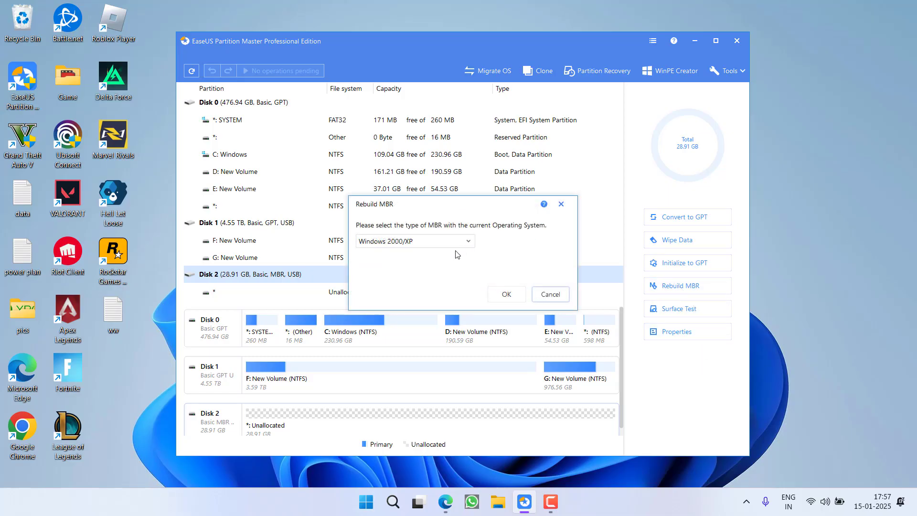
left_click(415, 240)
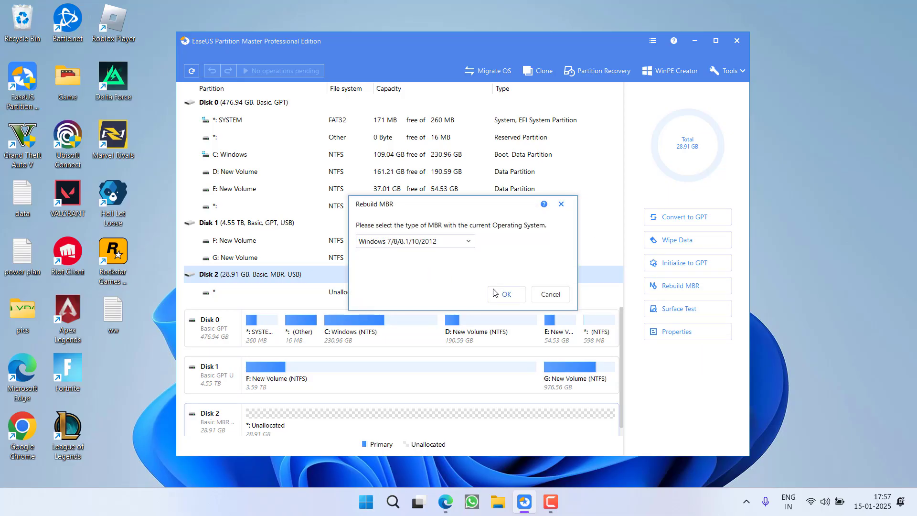
left_click(506, 294)
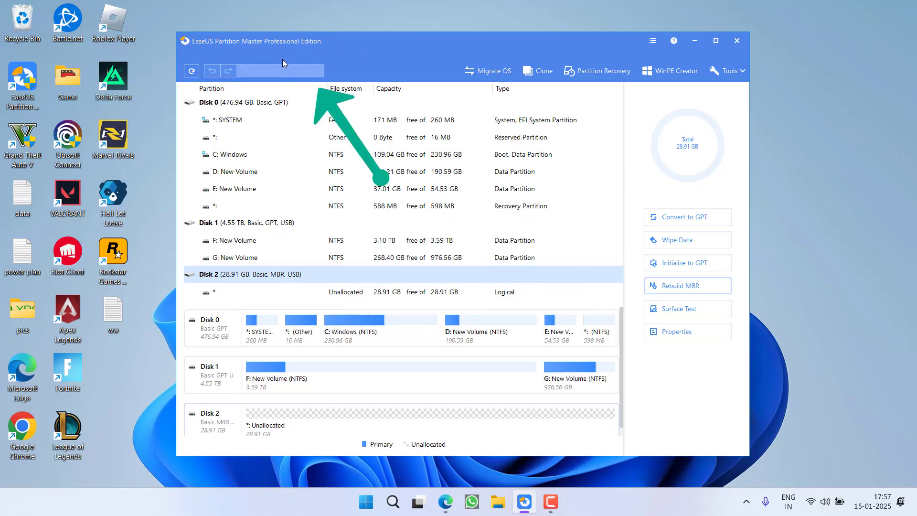
left_click(687, 285)
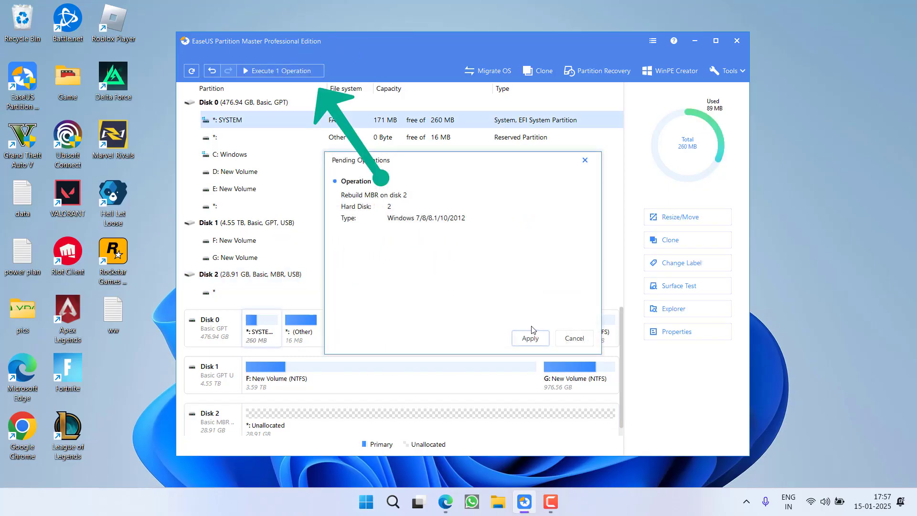
left_click(530, 338)
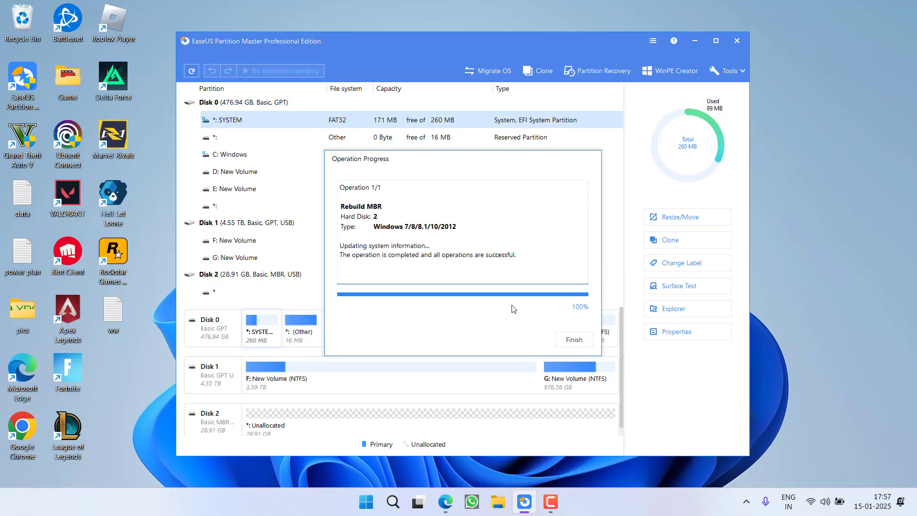
left_click(574, 339)
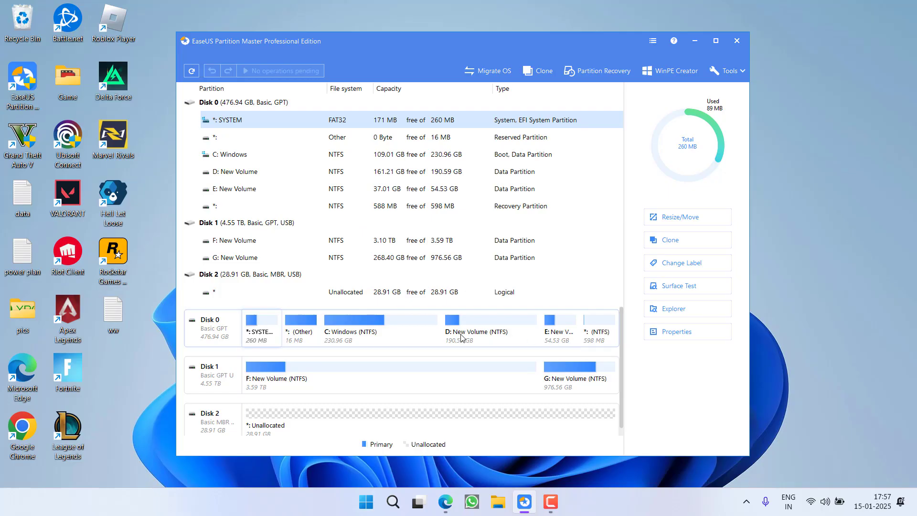
Begin an NTFS partition on Disk 2's unallocated space, then cancel the dialog
right_click(292, 421)
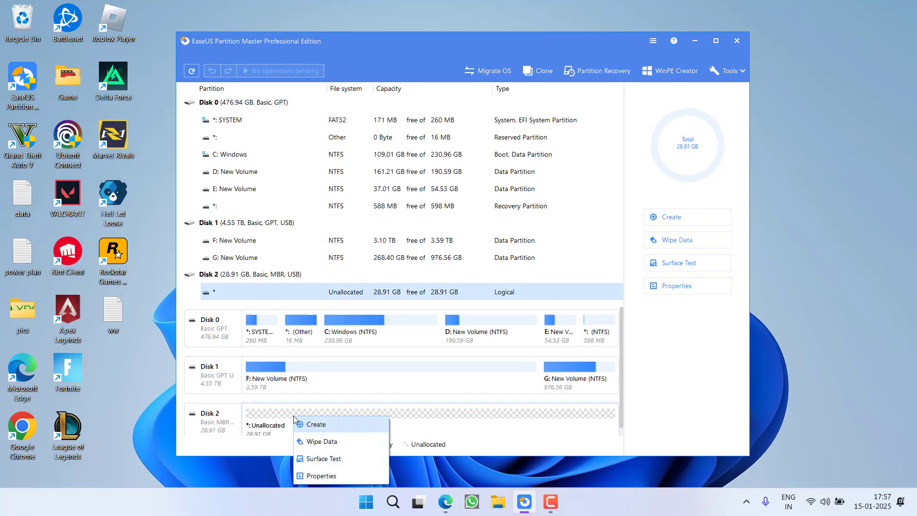
left_click(315, 424)
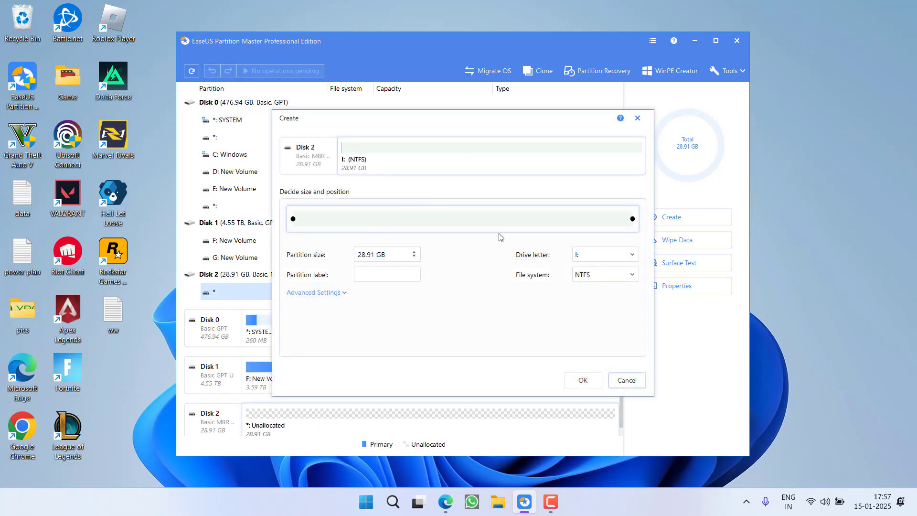
left_click(605, 274)
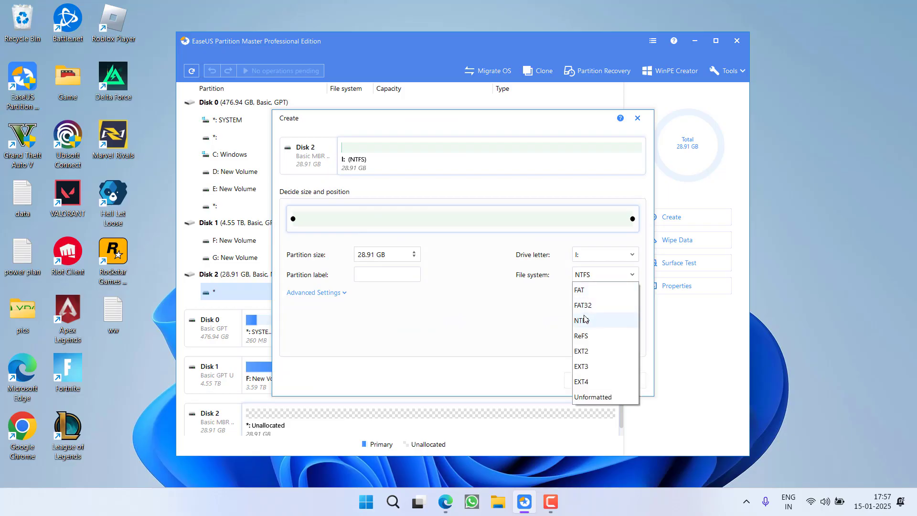
left_click(582, 320)
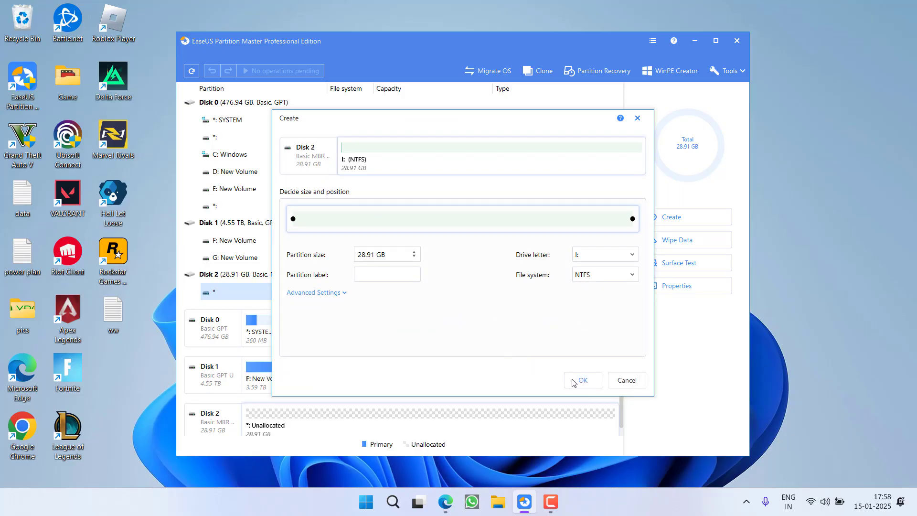
mouse_move(626, 383)
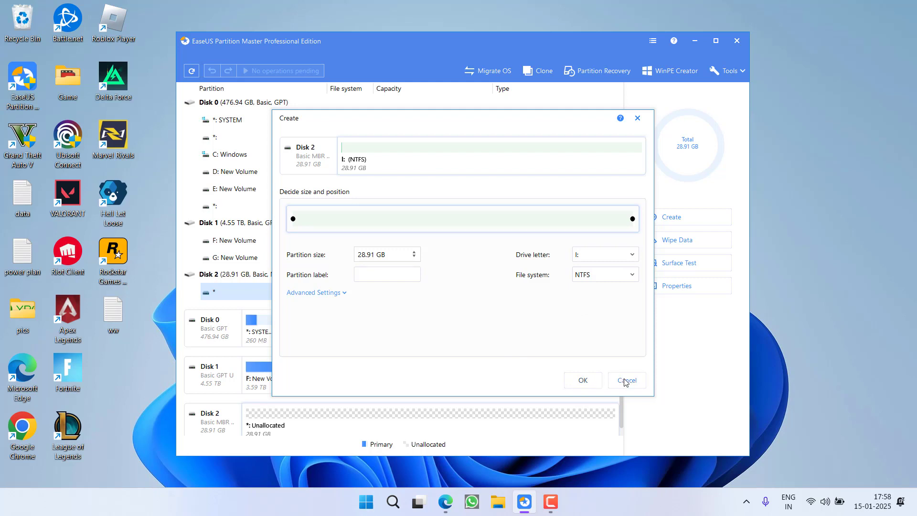
left_click(626, 380)
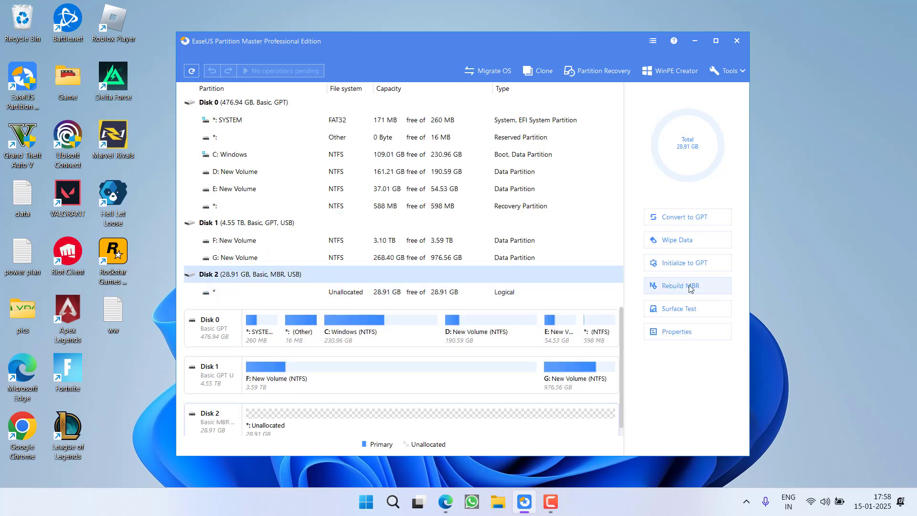
mouse_move(704, 289)
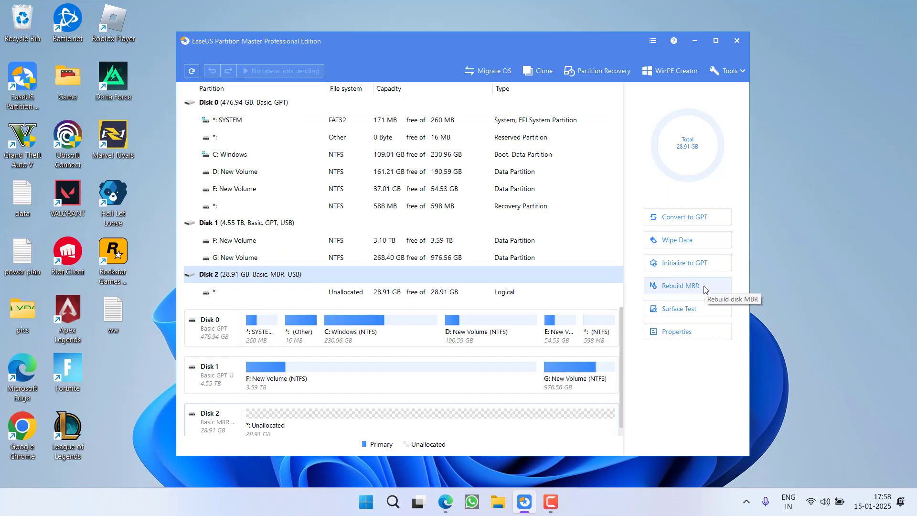
mouse_move(700, 372)
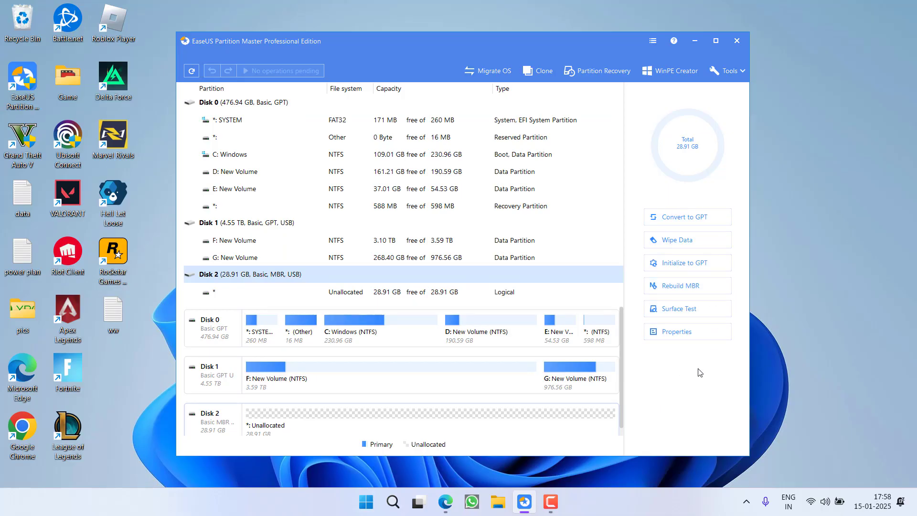
Queue and apply the MBR-to-GPT conversion of Disk 2
left_click(687, 217)
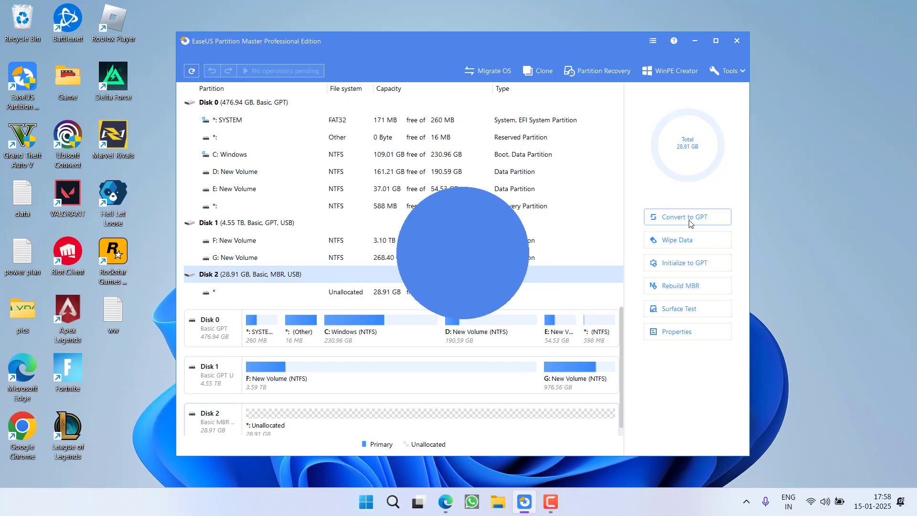
left_click(687, 217)
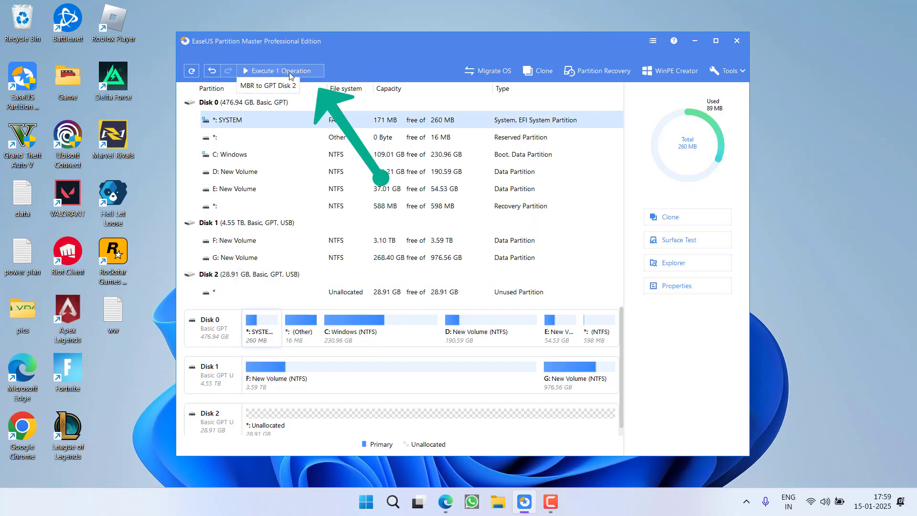
left_click(280, 71)
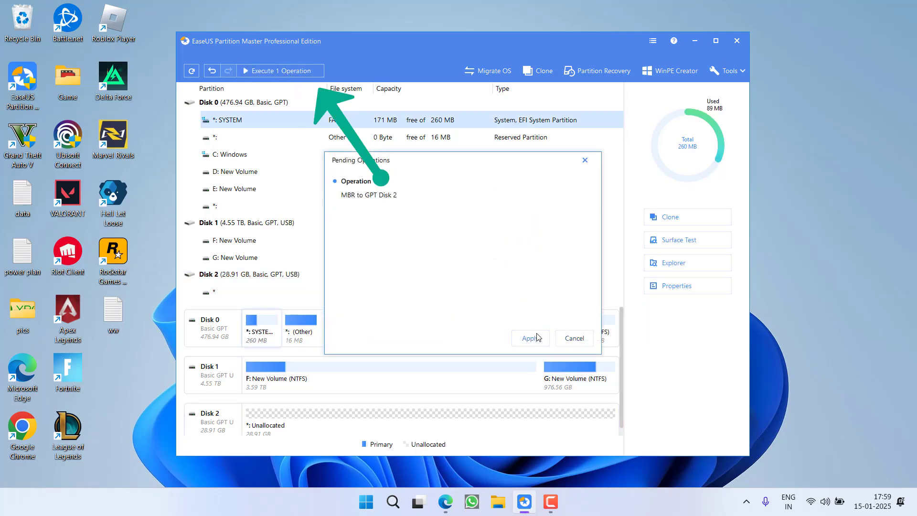
left_click(530, 338)
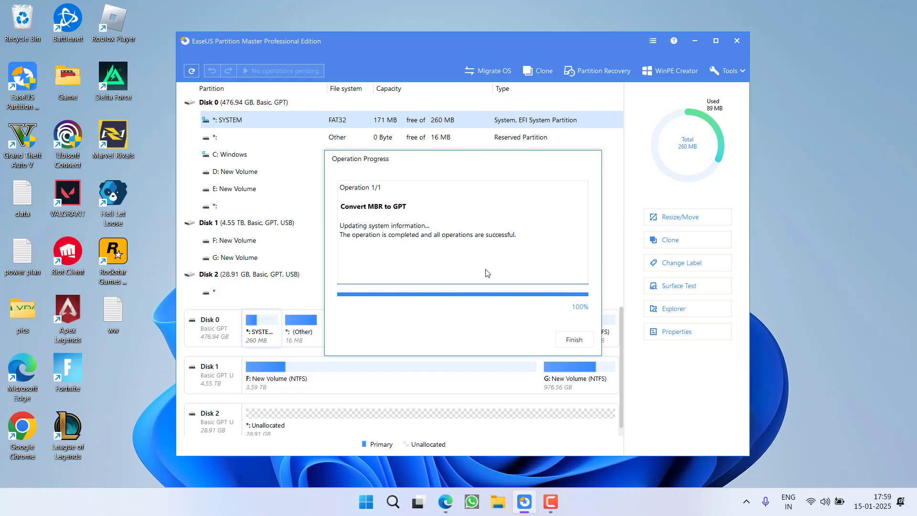
left_click(574, 340)
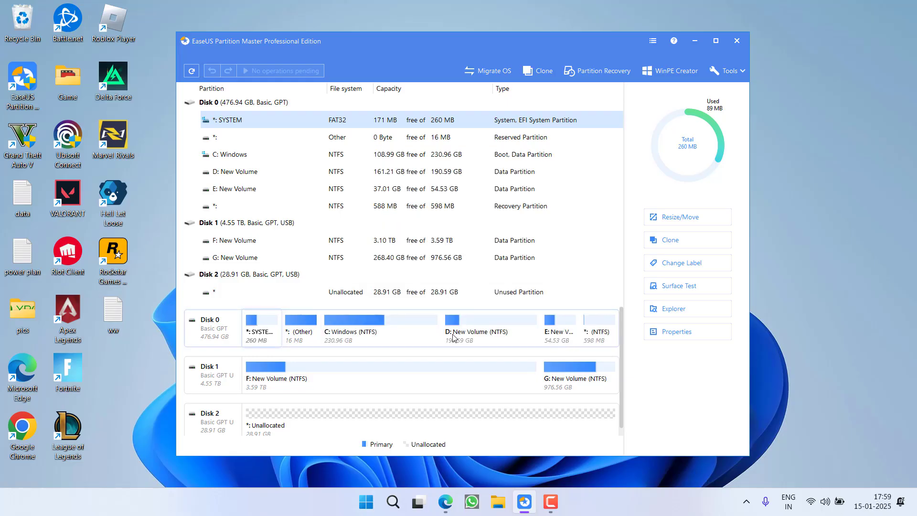
mouse_move(313, 381)
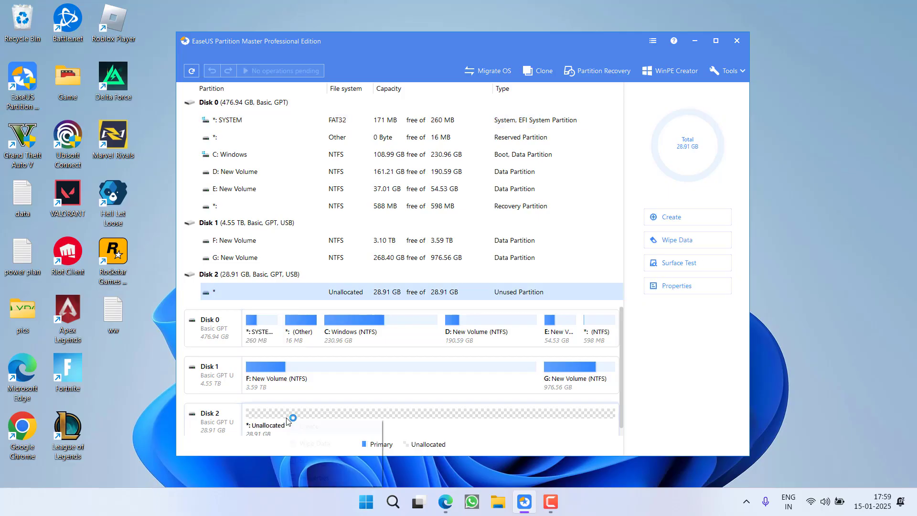
left_click(669, 217)
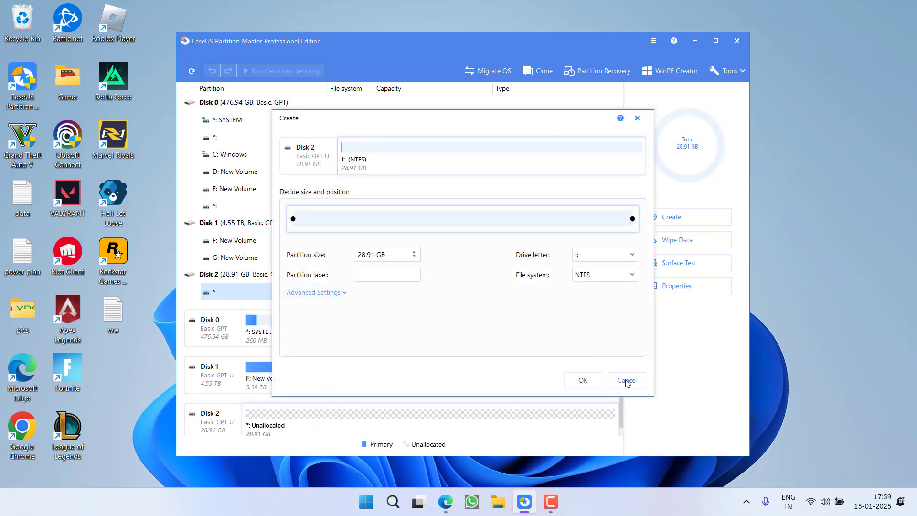
left_click(627, 380)
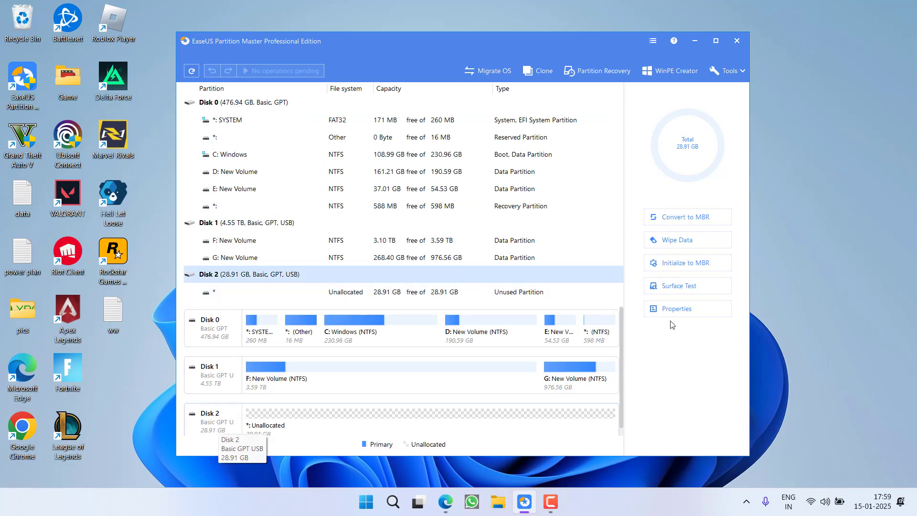
mouse_move(710, 268)
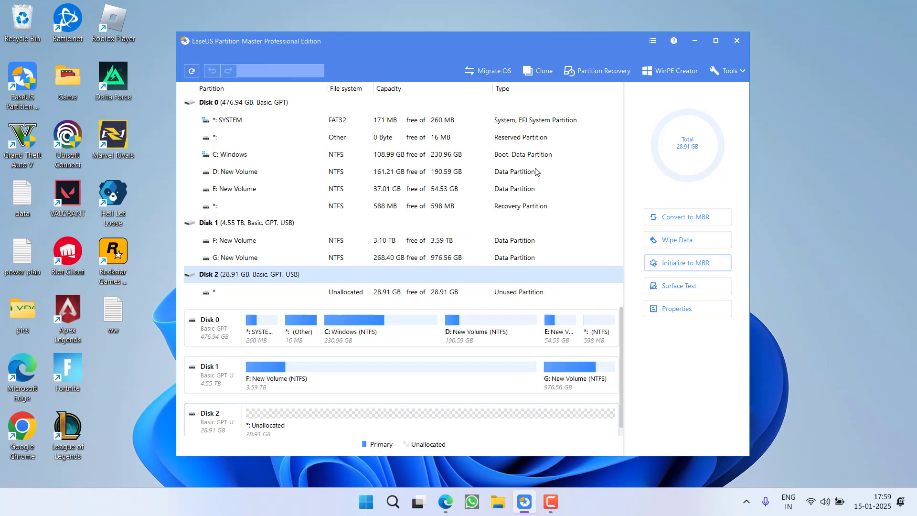
Apply the queued MBR initialization of Disk 2 and close the progress window
left_click(688, 262)
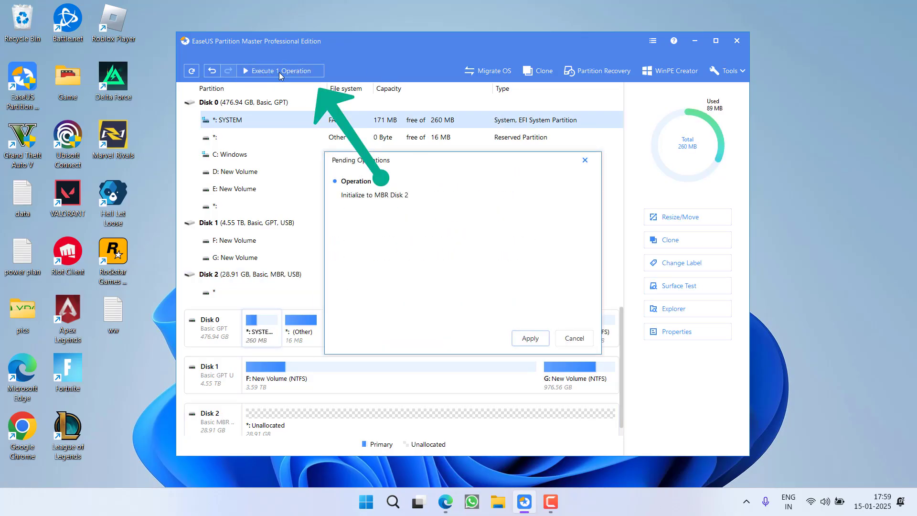
left_click(530, 338)
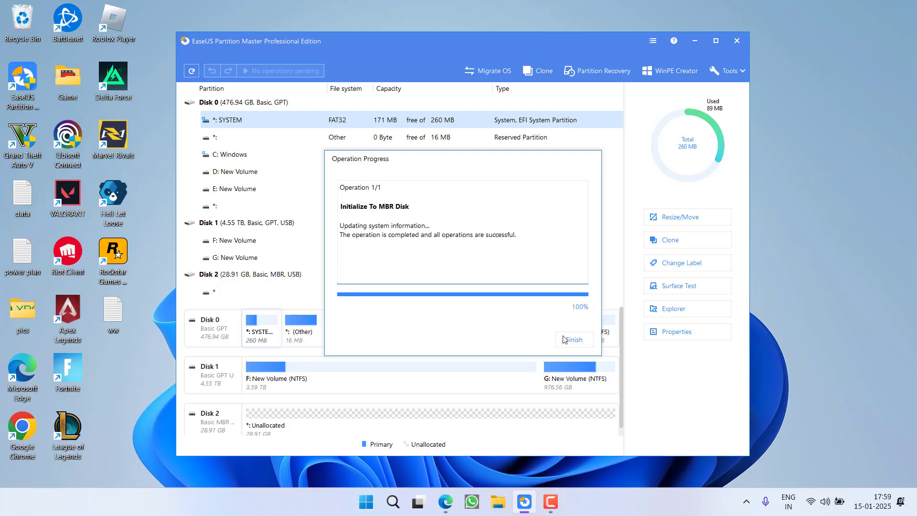
left_click(575, 339)
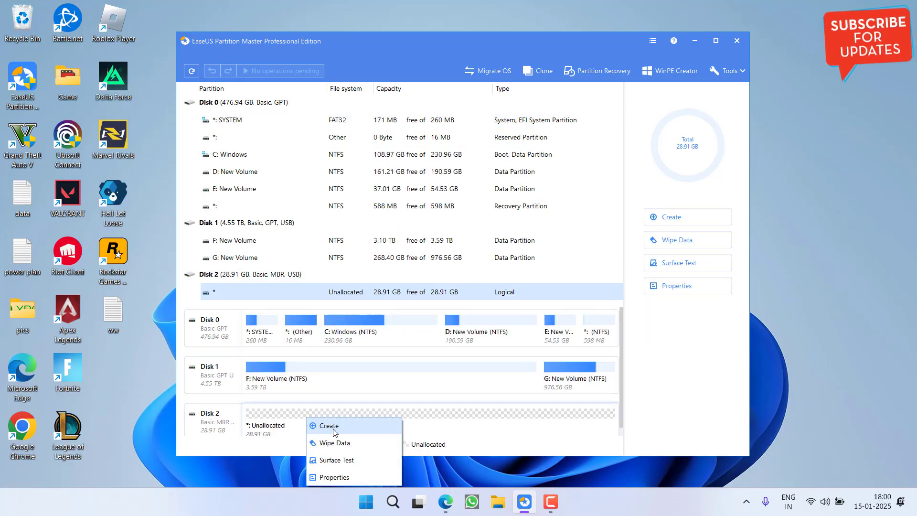
Create a full-size NTFS partition I: on Disk 2 and execute the operation
left_click(329, 426)
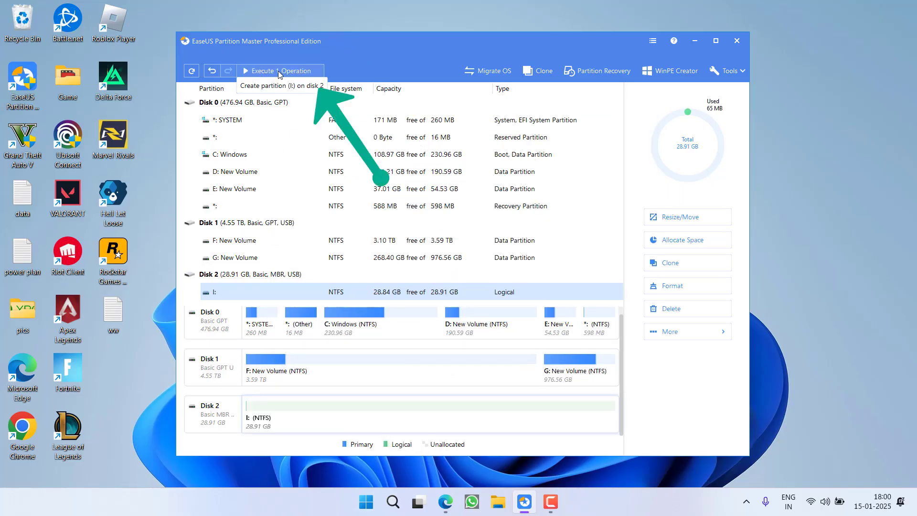
left_click(280, 70)
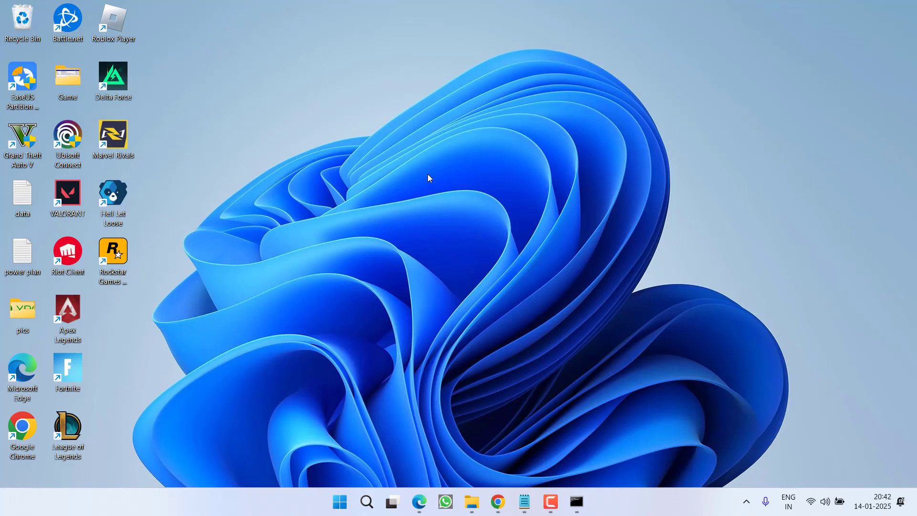
In an elevated Command Prompt, run diskpart's list volume to reveal unusable volume H
type("cmd")
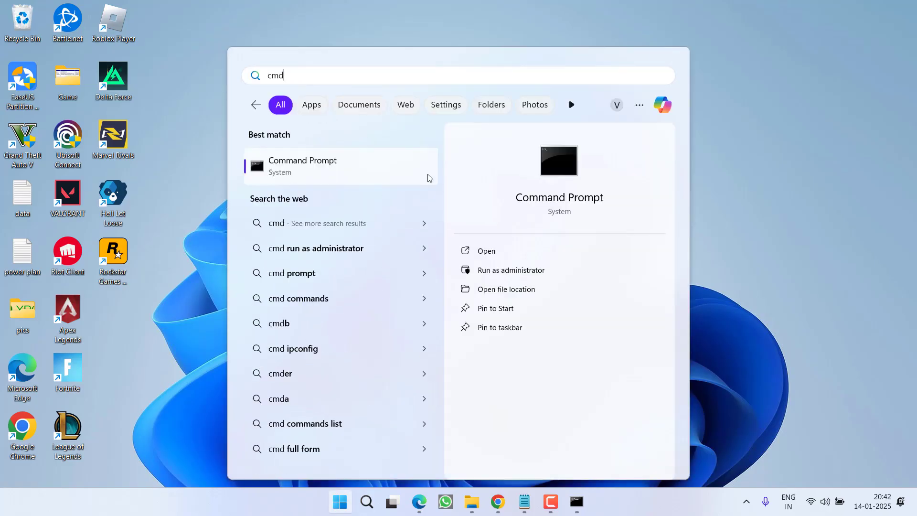
left_click(511, 270)
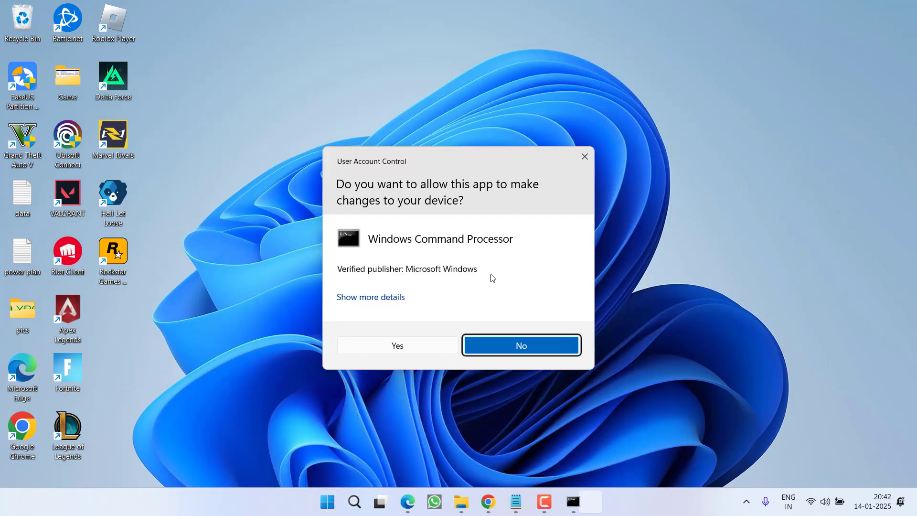
left_click(398, 345)
type("diskpart")
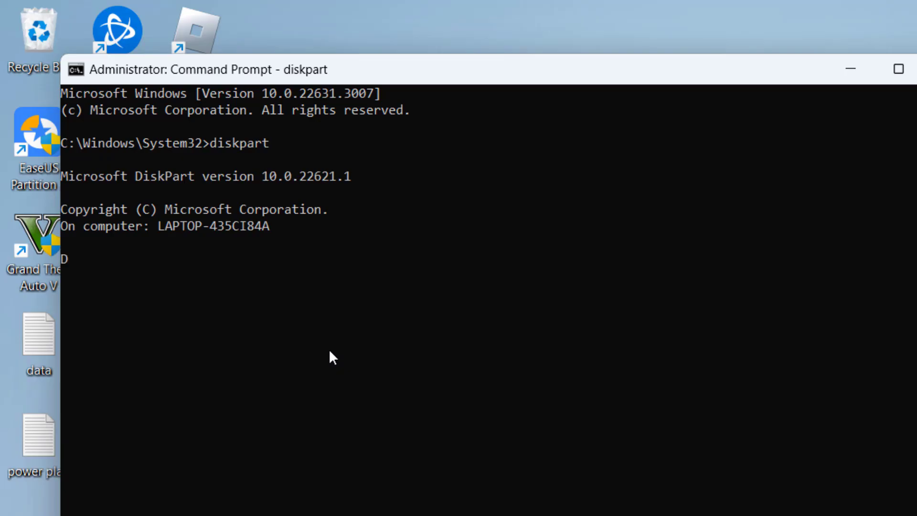
type("list")
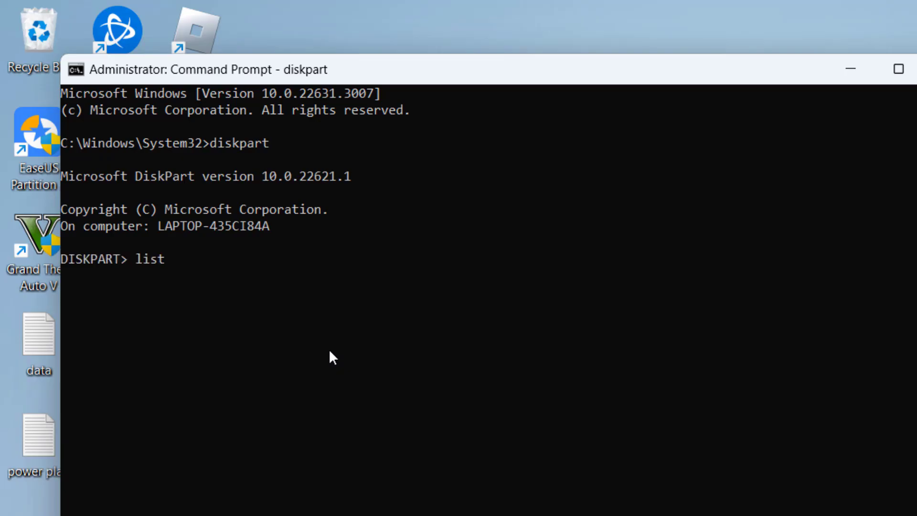
type("volume")
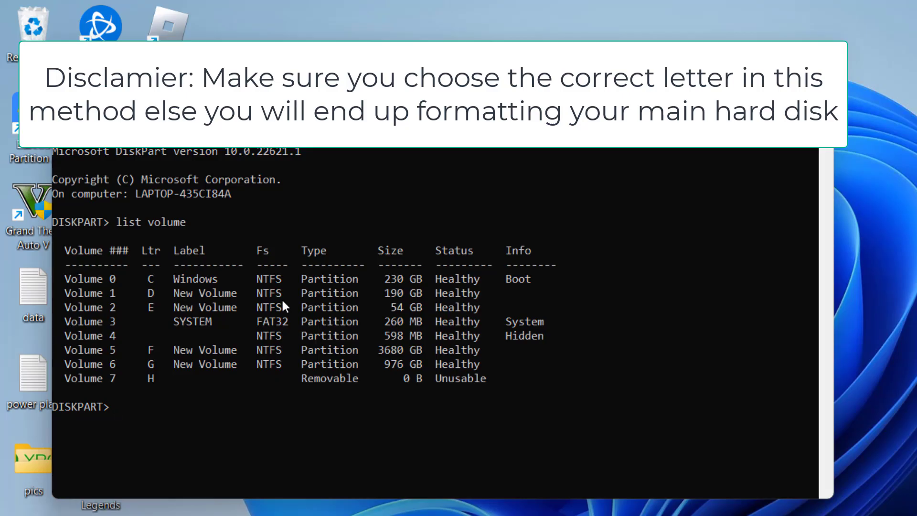
Select volume 7 in DiskPart with 'select volume 7'
type("select vo")
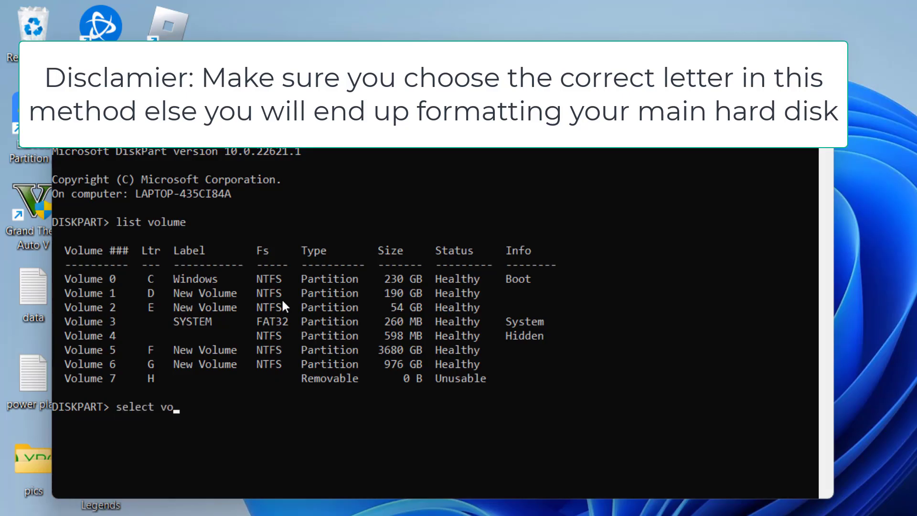
type("lume 7")
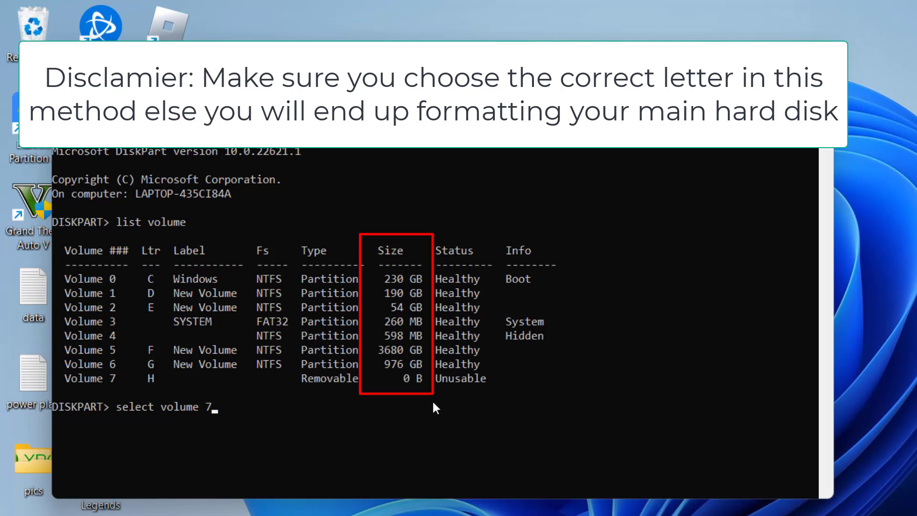
key("Enter")
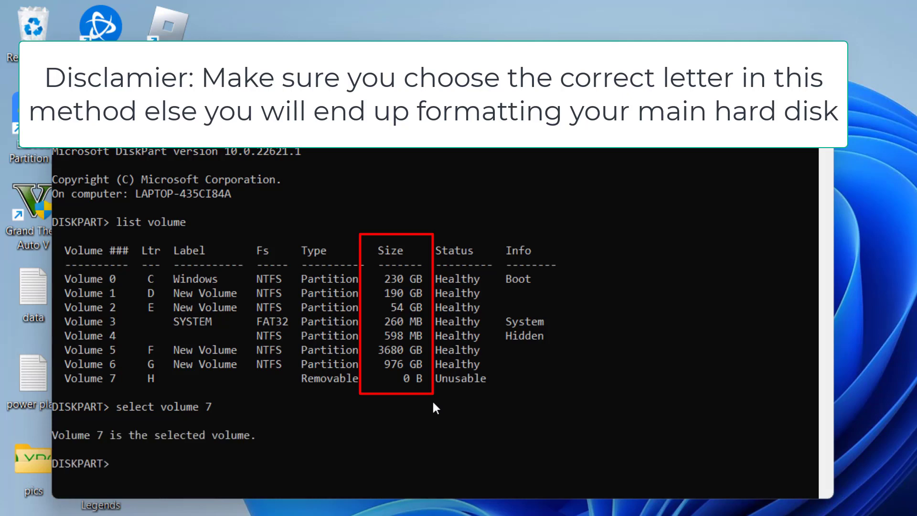
Convert the disk to GPT and begin the 'create partition primary' command
type("convert")
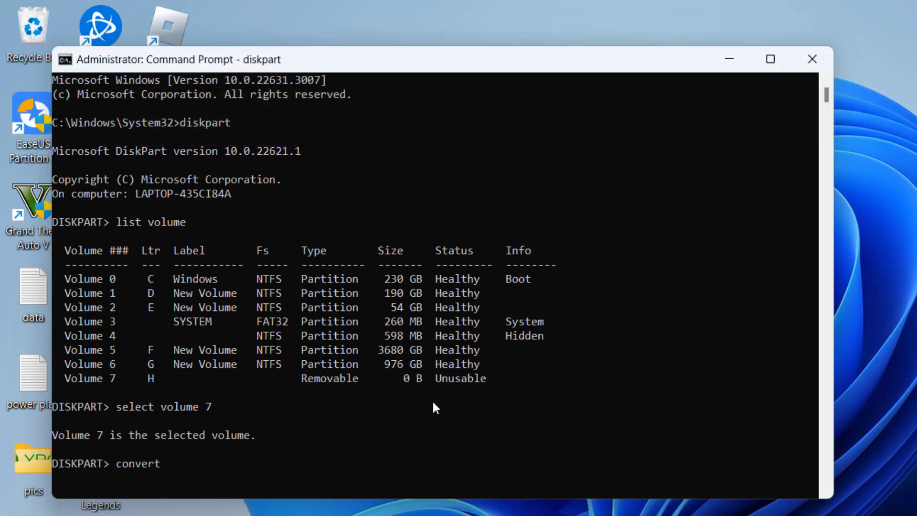
type("gpt")
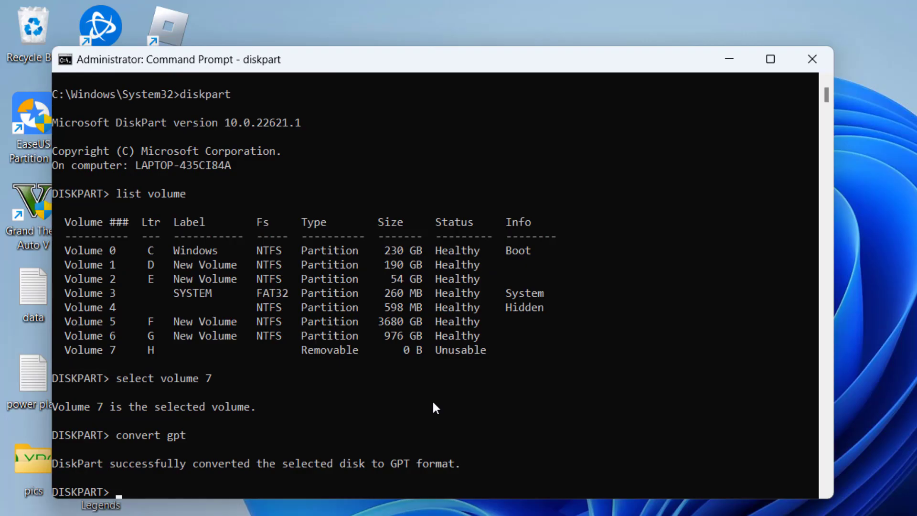
type("create partition primary")
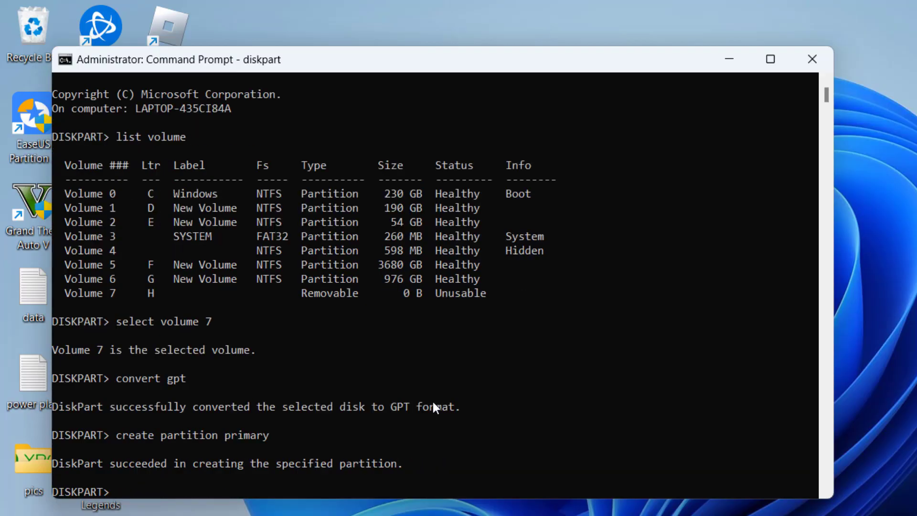
Try formatting with 'format fs quick=ntfs', which DiskPart rejects
type("format")
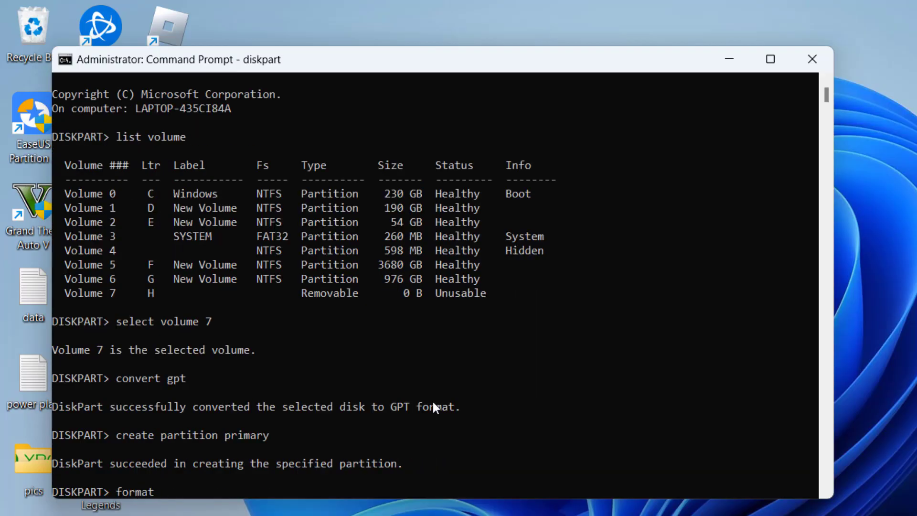
type("fs quick")
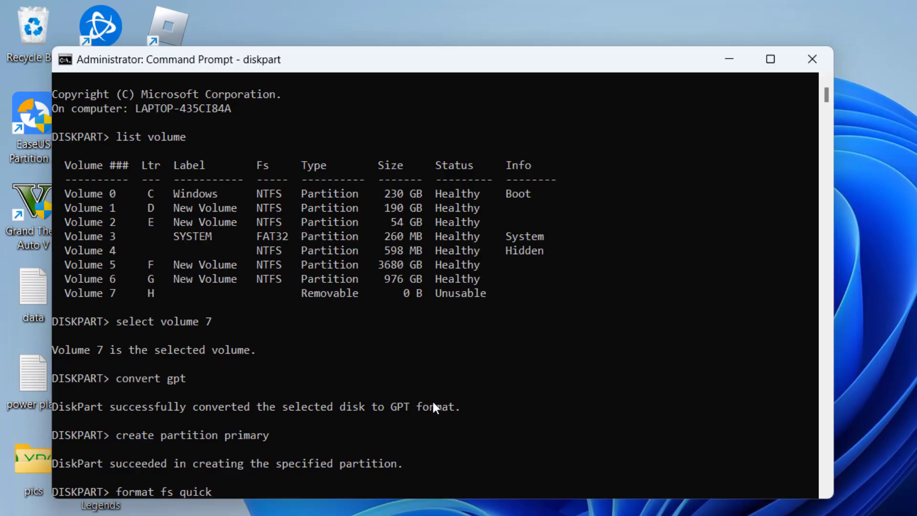
type("=ntfs")
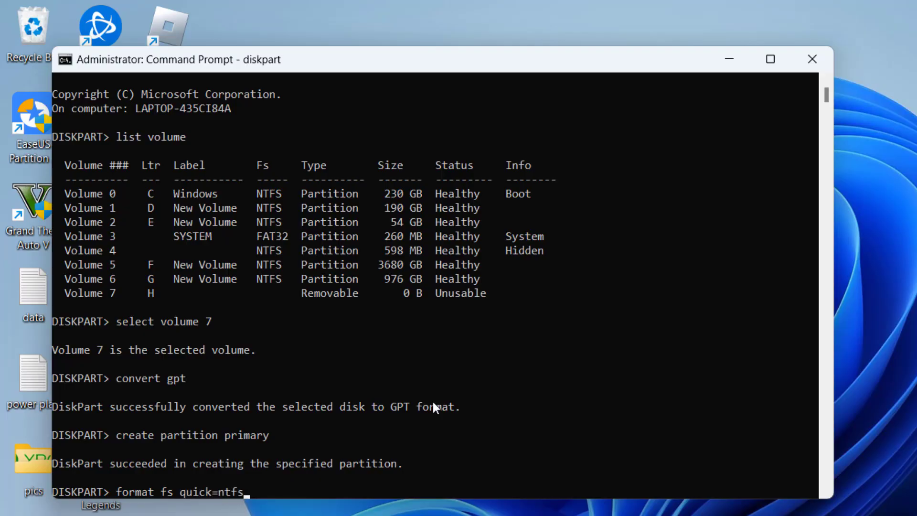
key("Enter")
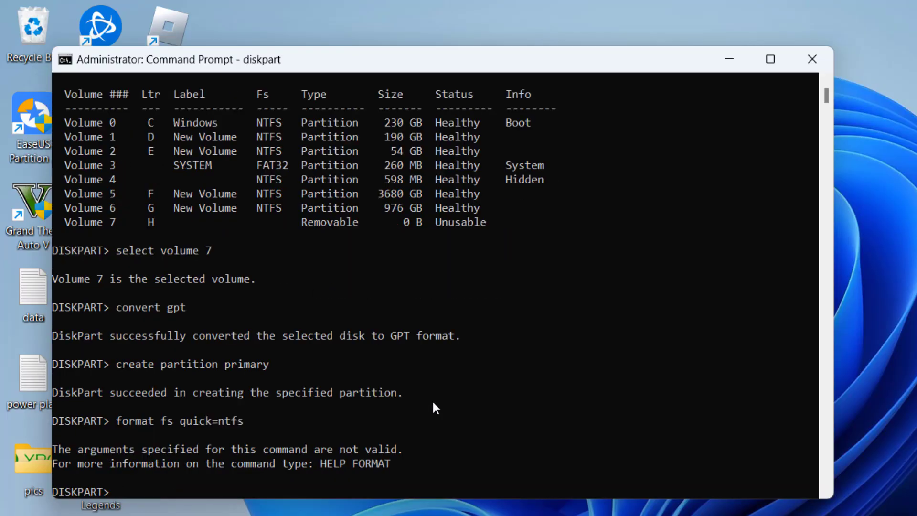
Retype the command correctly as 'format quick fs=ntfs' to quick-format the partition
type("format q")
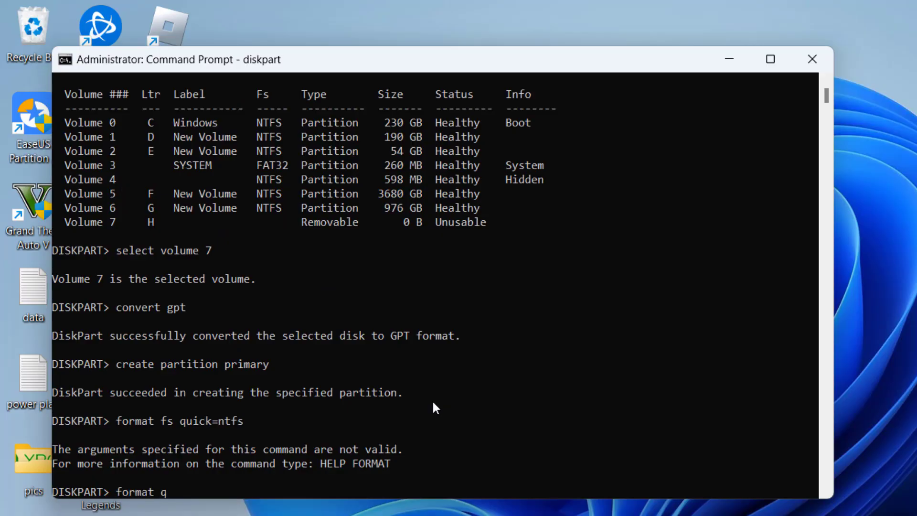
type("uick fs=ntfs")
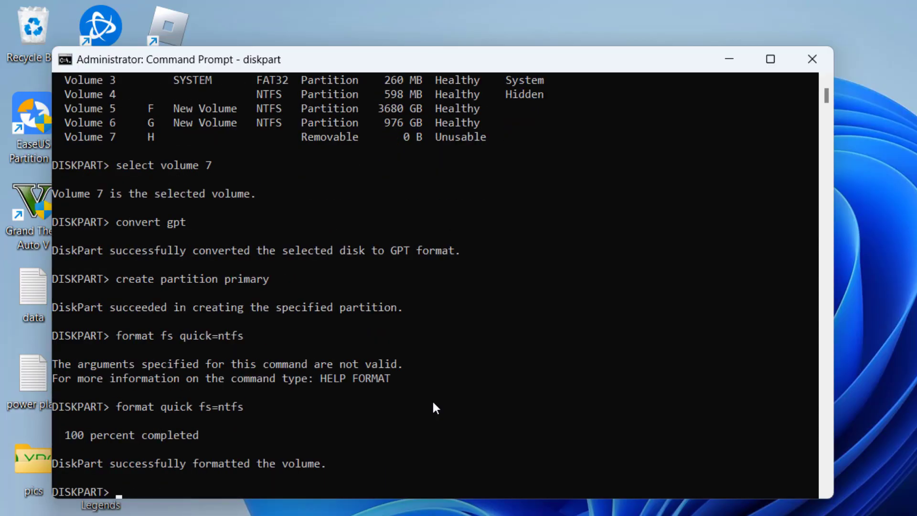
type("a")
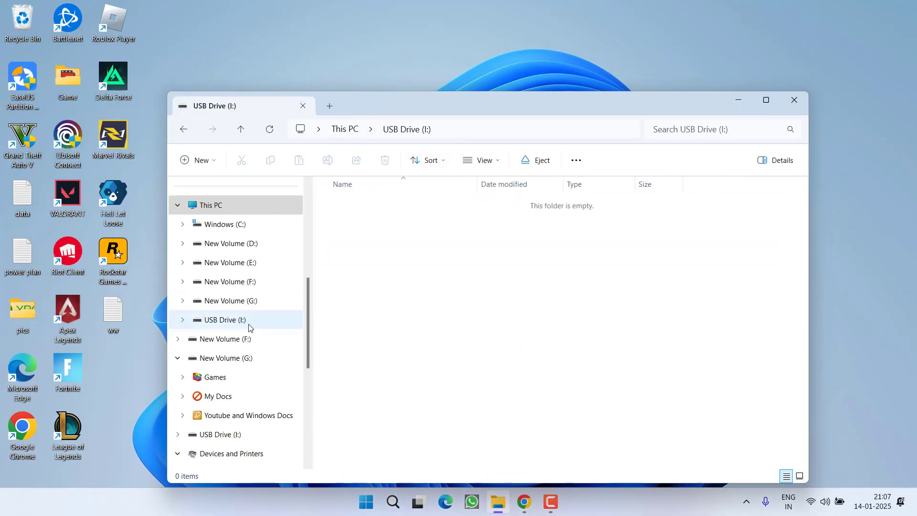
Close the empty USB Drive (I:) Explorer window and bring Chrome back up
left_click(794, 100)
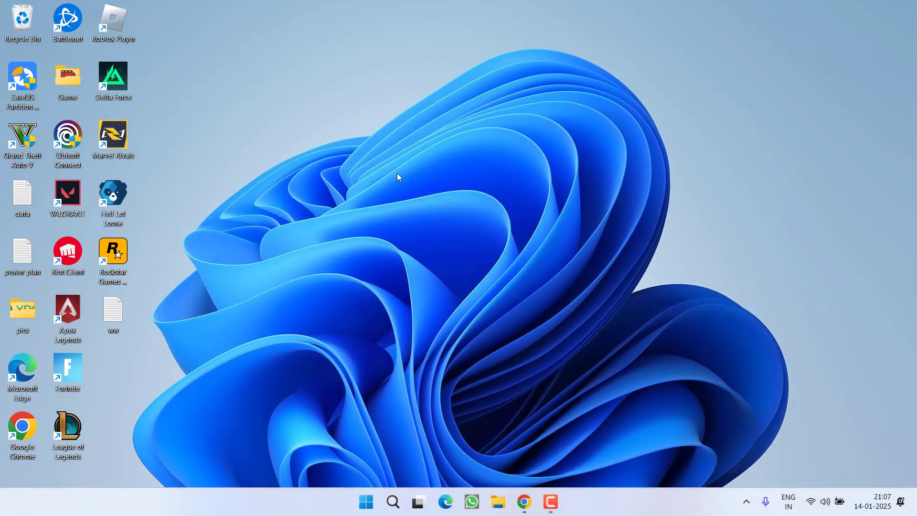
mouse_move(483, 391)
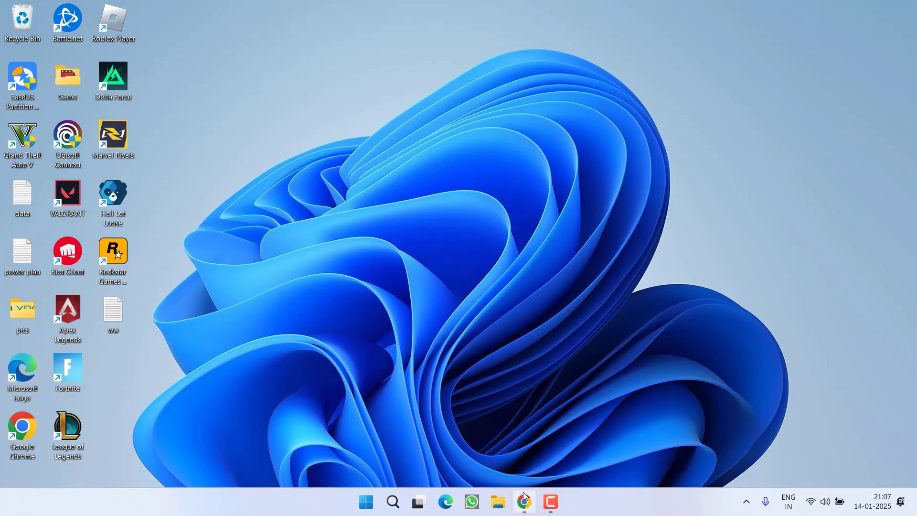
left_click(523, 501)
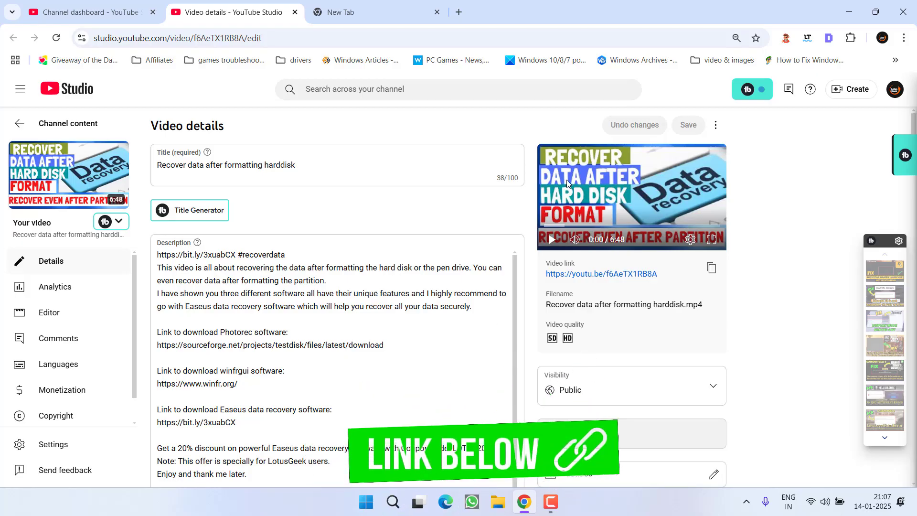
mouse_move(495, 193)
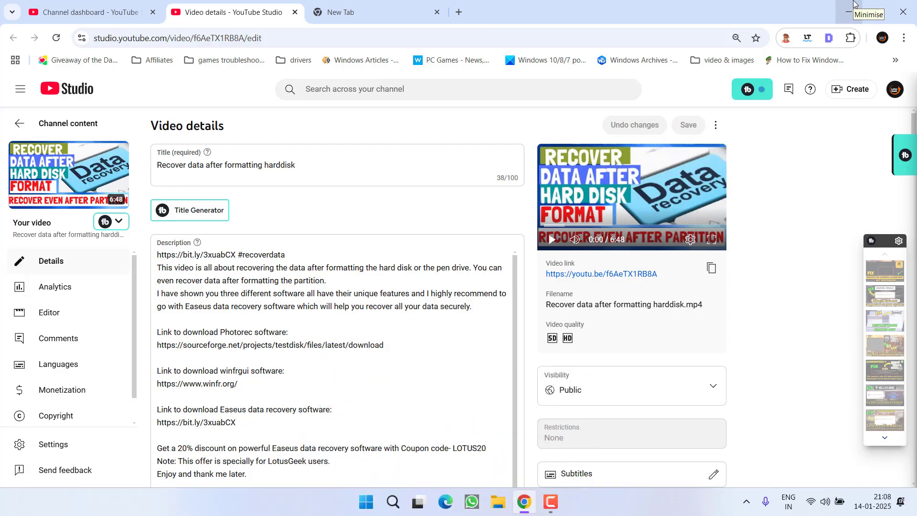
Minimise the YouTube Studio Chrome window to reveal the desktop
left_click(848, 9)
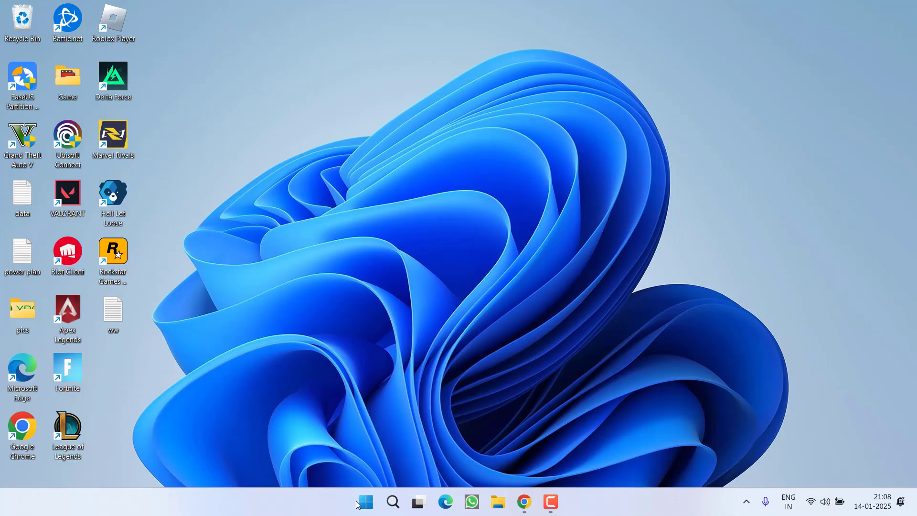
Open Disk Management, check Disk 2's device properties, then move to Device Manager
right_click(366, 501)
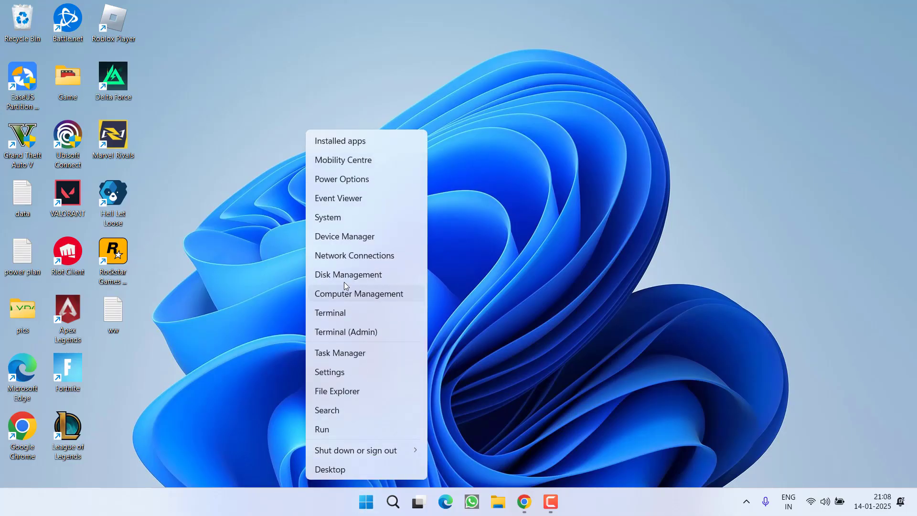
left_click(348, 274)
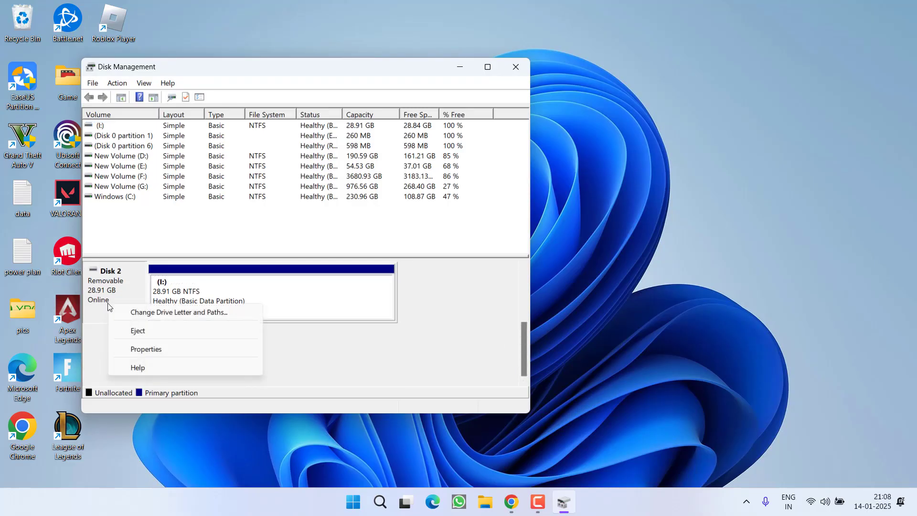
left_click(146, 348)
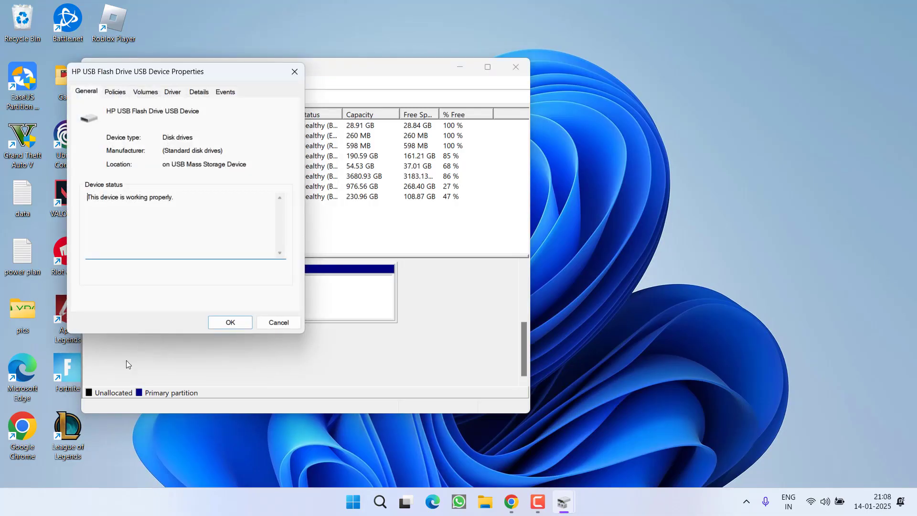
left_click(172, 92)
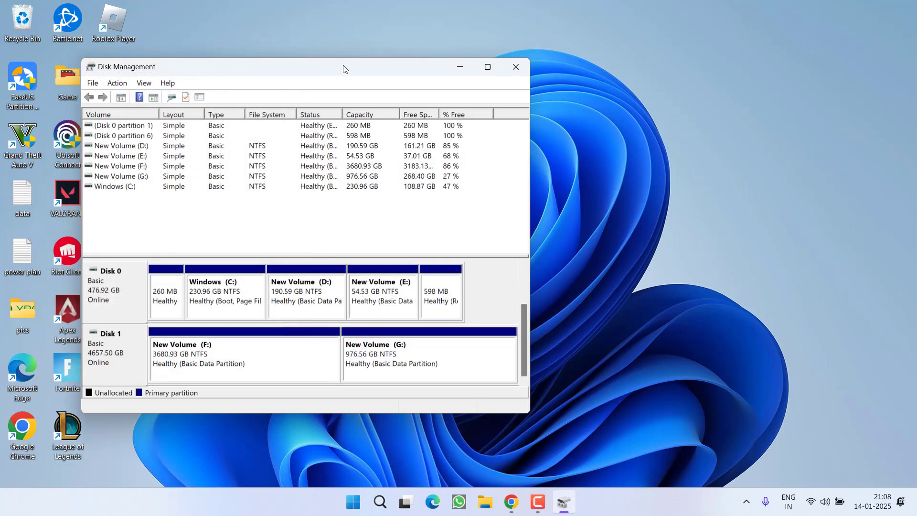
left_click(516, 67)
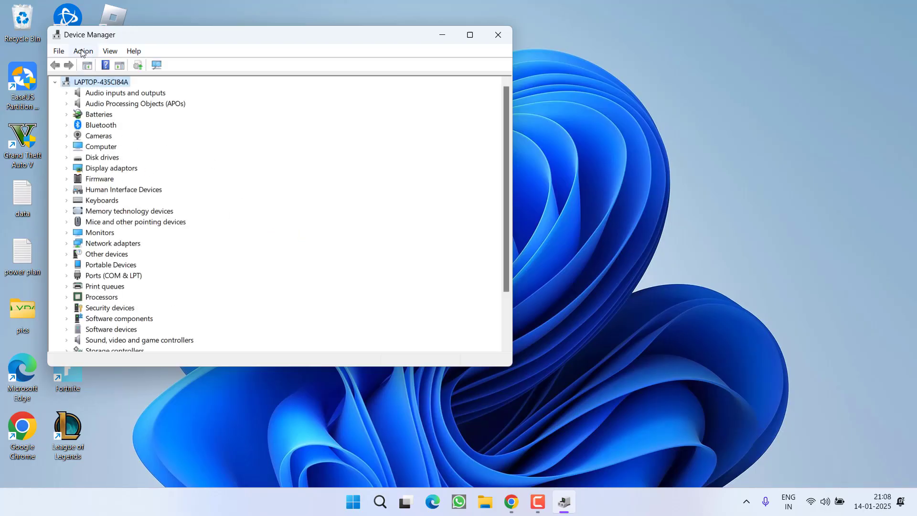
Run Action > Scan for hardware changes in Device Manager, then close it
left_click(83, 51)
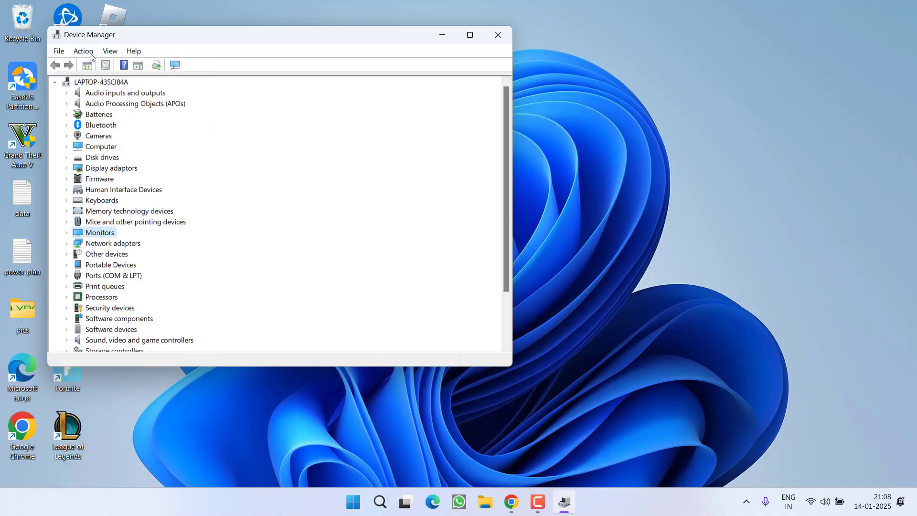
left_click(83, 51)
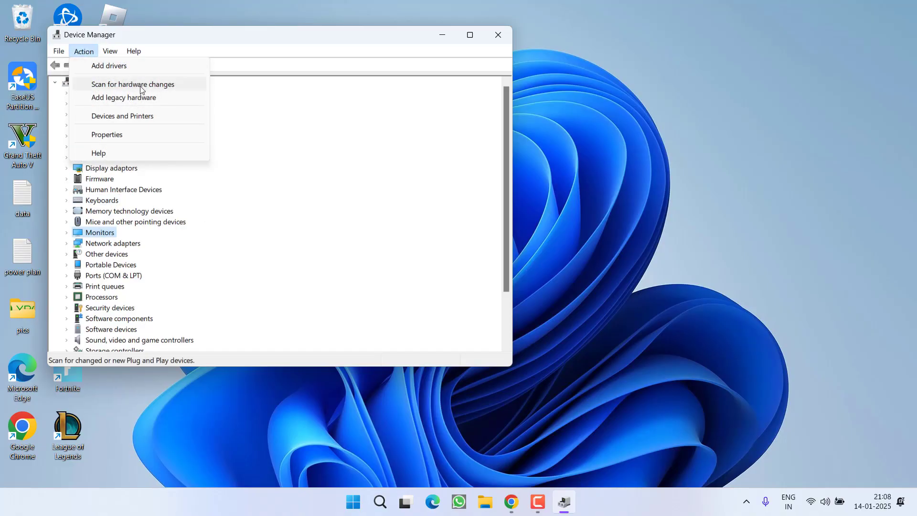
left_click(133, 84)
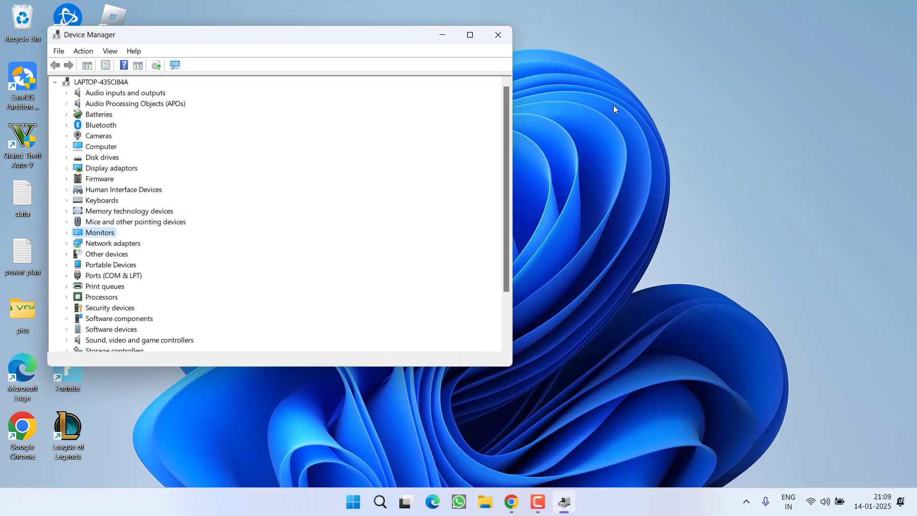
left_click(498, 34)
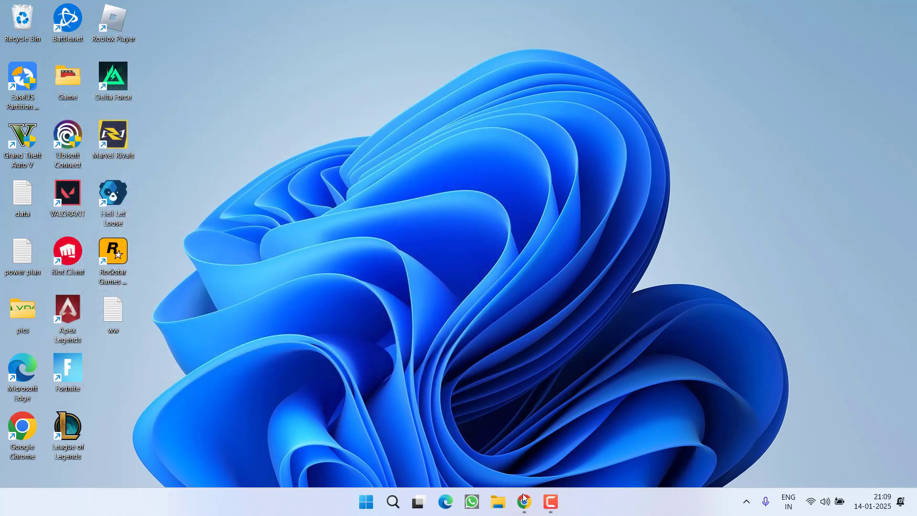
Bring Chrome up, select the CrystalDiskInfo name, then return to the Video details tab
left_click(523, 501)
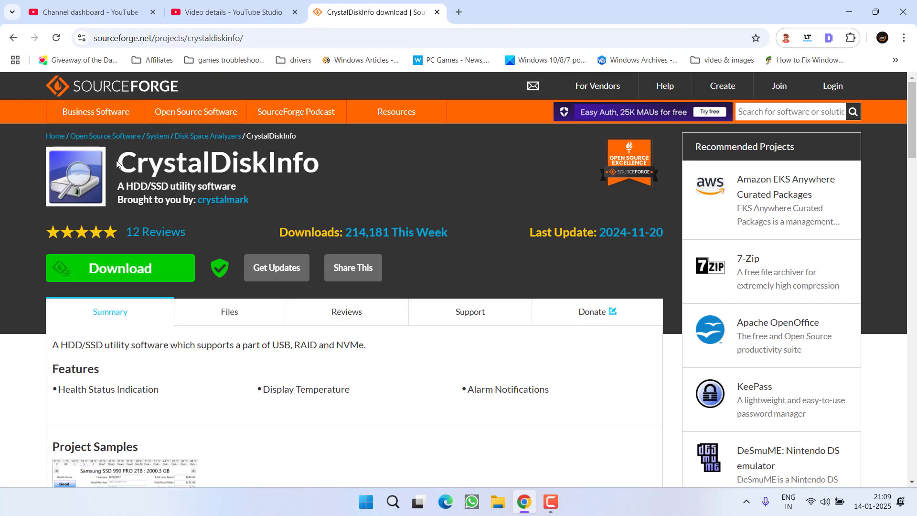
double_click(216, 164)
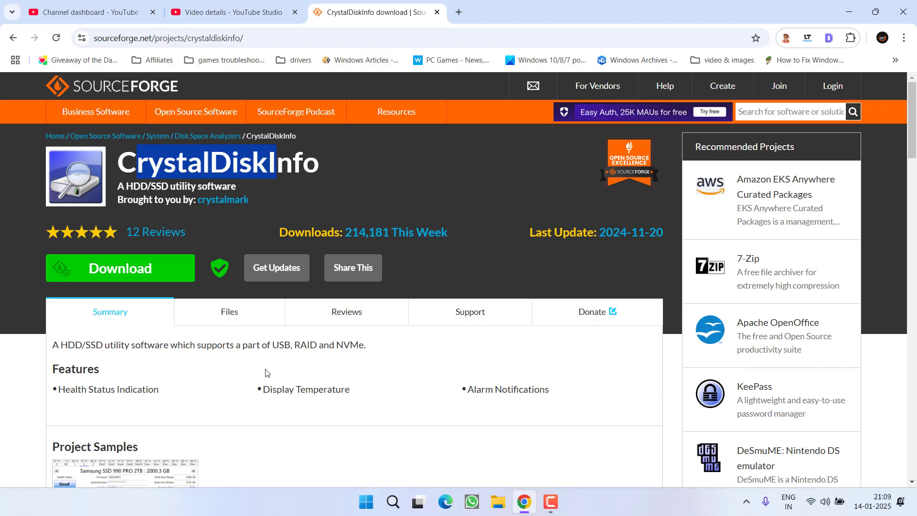
left_click(238, 13)
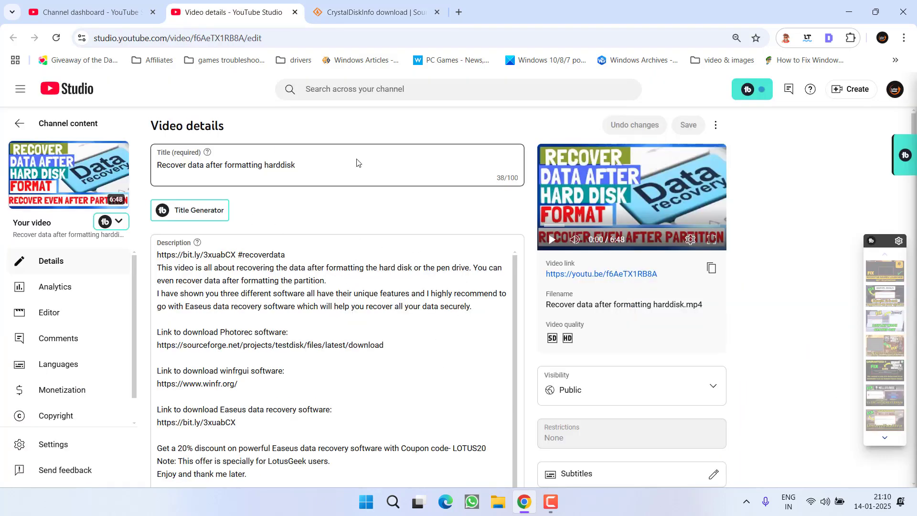
Minimise the YouTube Studio Chrome window to show the desktop
left_click(487, 268)
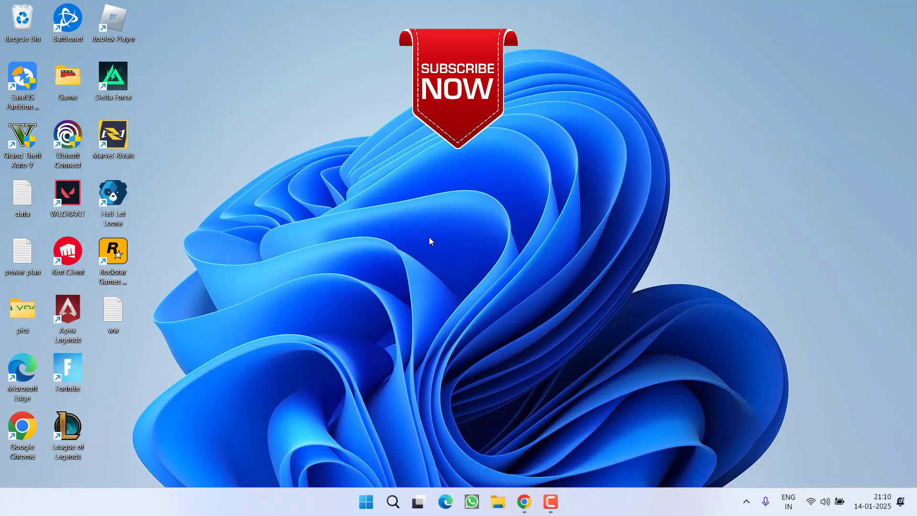
mouse_move(734, 454)
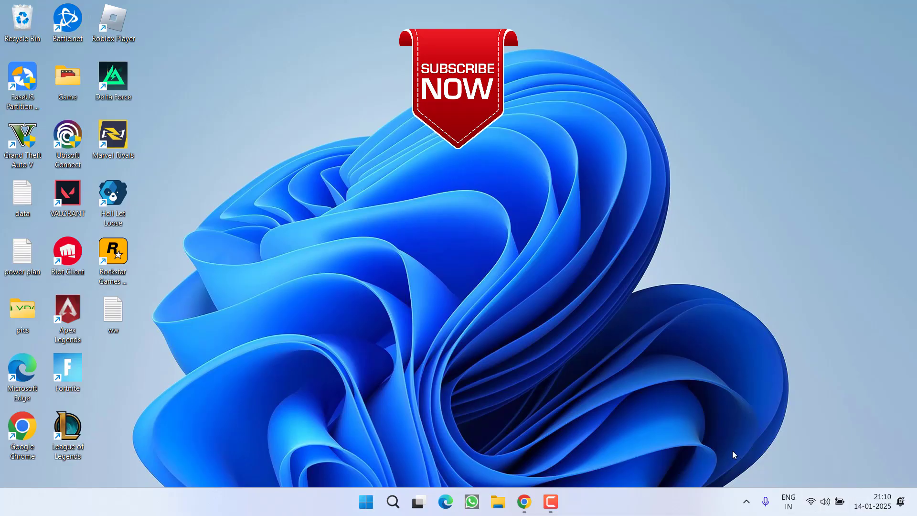